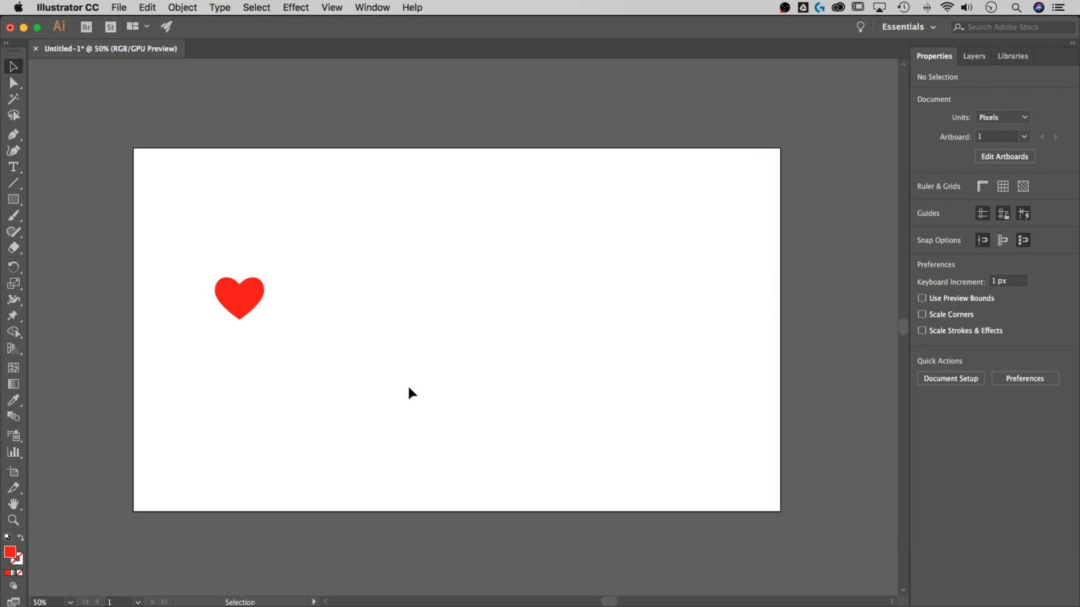
- Select the red heart on the artboard with the Selection tool
{"action": "left_click", "coordinate": [240, 298]}
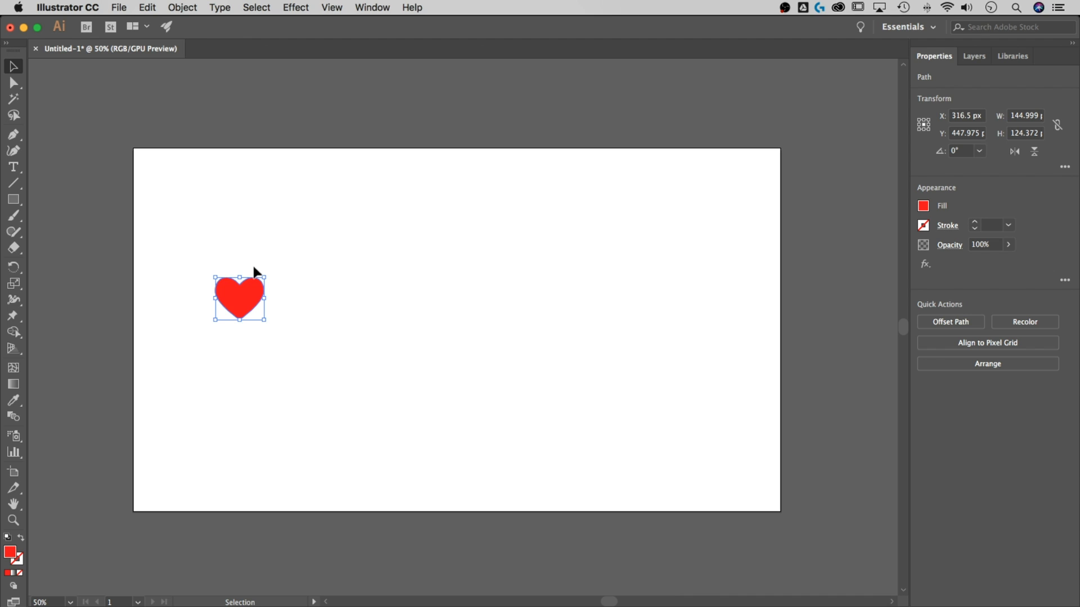
{"action": "mouse_move", "coordinate": [682, 269]}
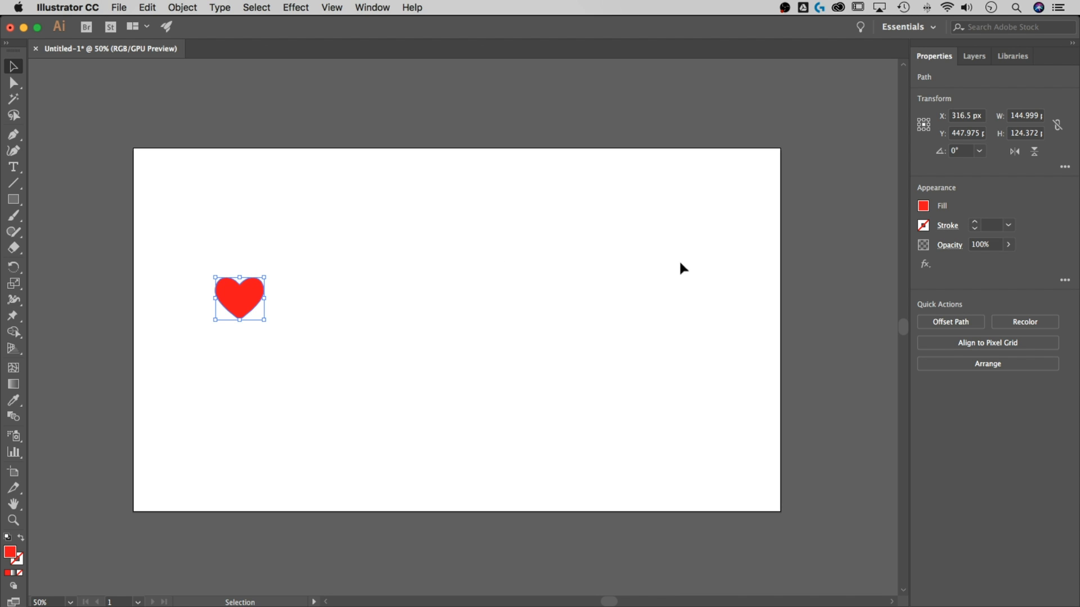
{"action": "mouse_move", "coordinate": [676, 272]}
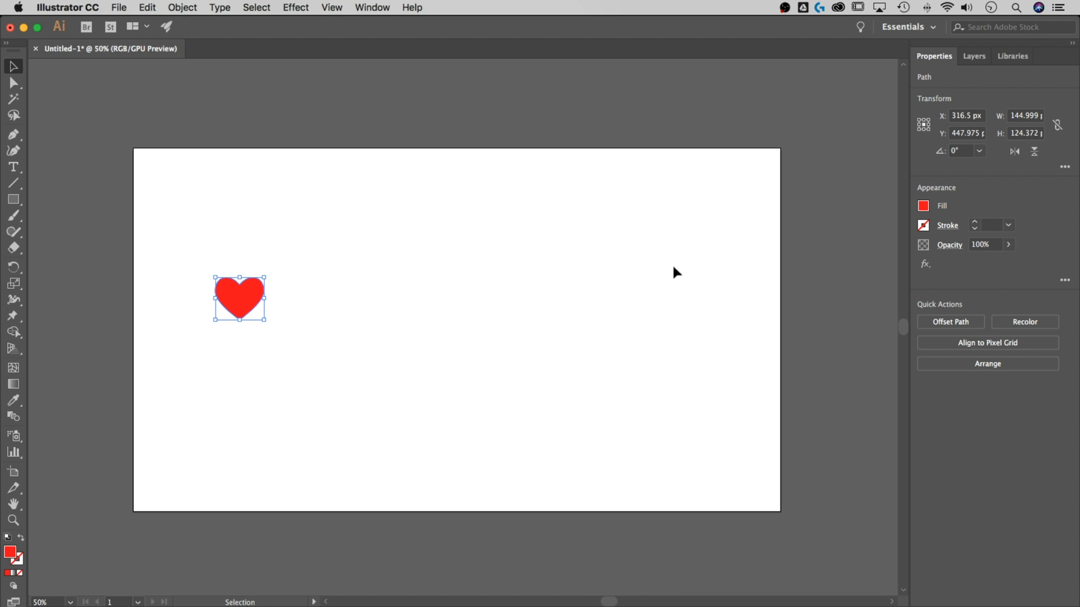
{"action": "mouse_move", "coordinate": [286, 309]}
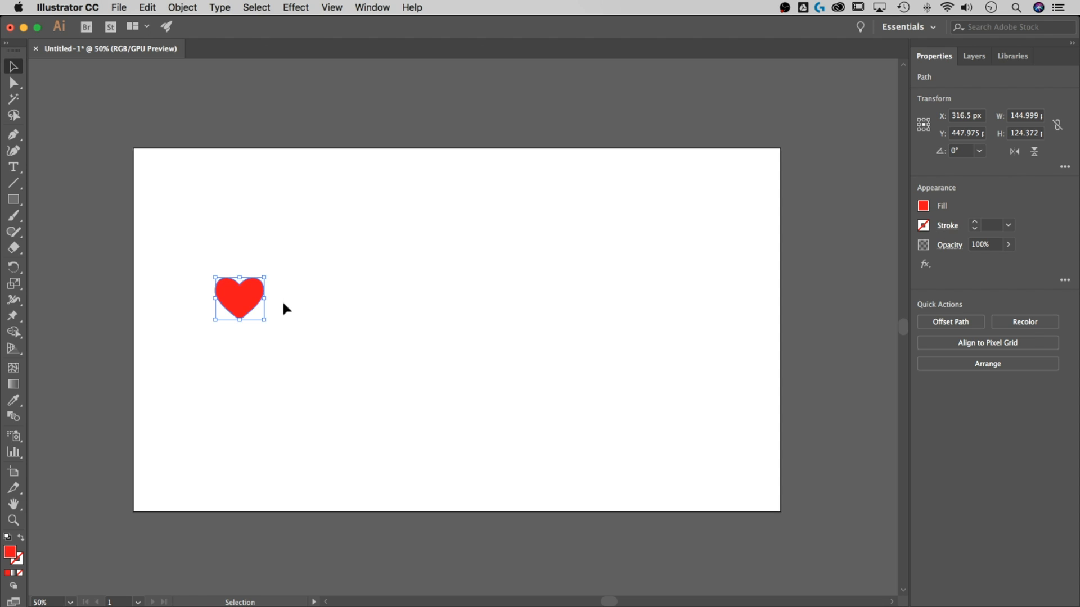
{"action": "mouse_move", "coordinate": [247, 301]}
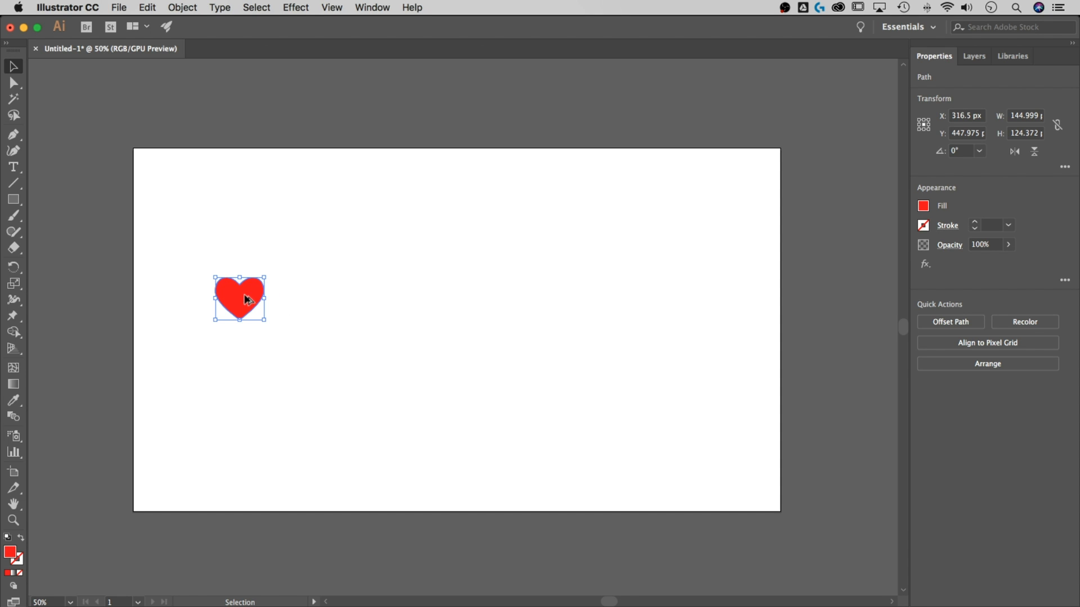
{"action": "mouse_move", "coordinate": [252, 311]}
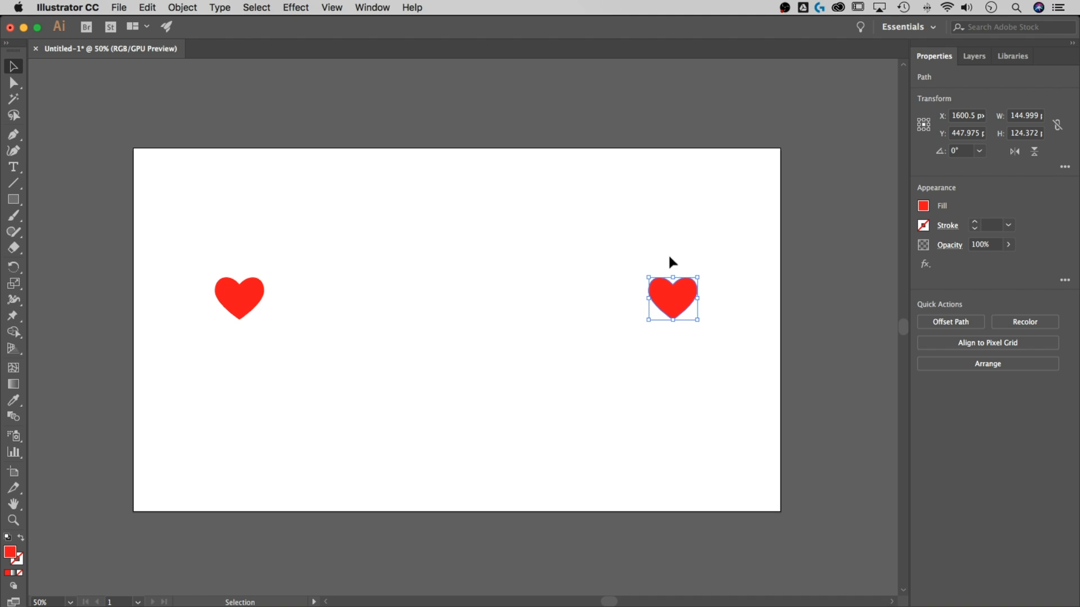
- Deselect the copied heart, then select the right-hand heart
{"action": "left_click", "coordinate": [599, 307]}
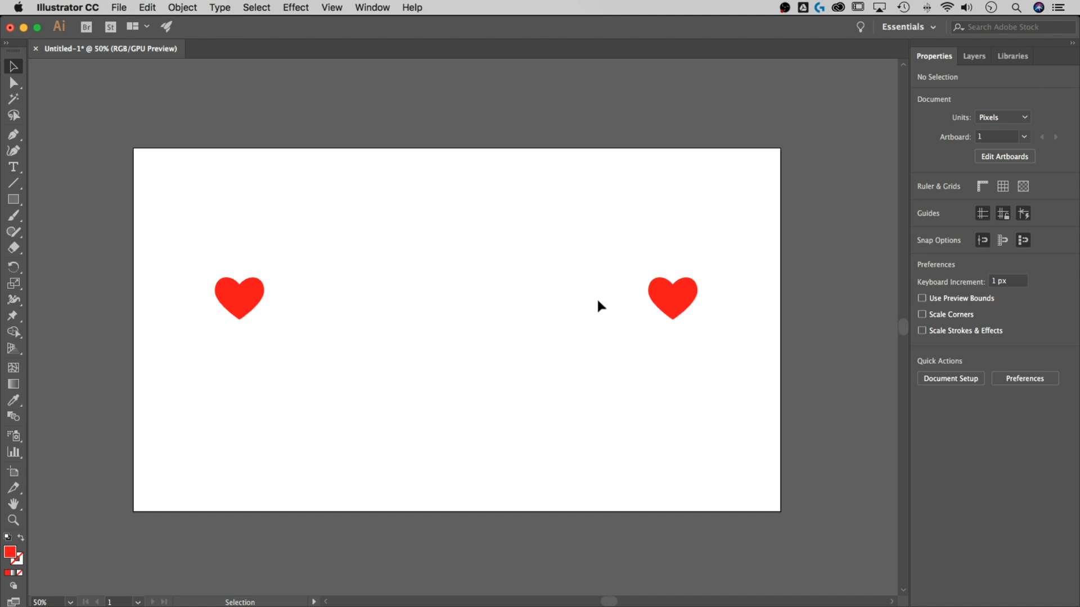
{"action": "mouse_move", "coordinate": [456, 283]}
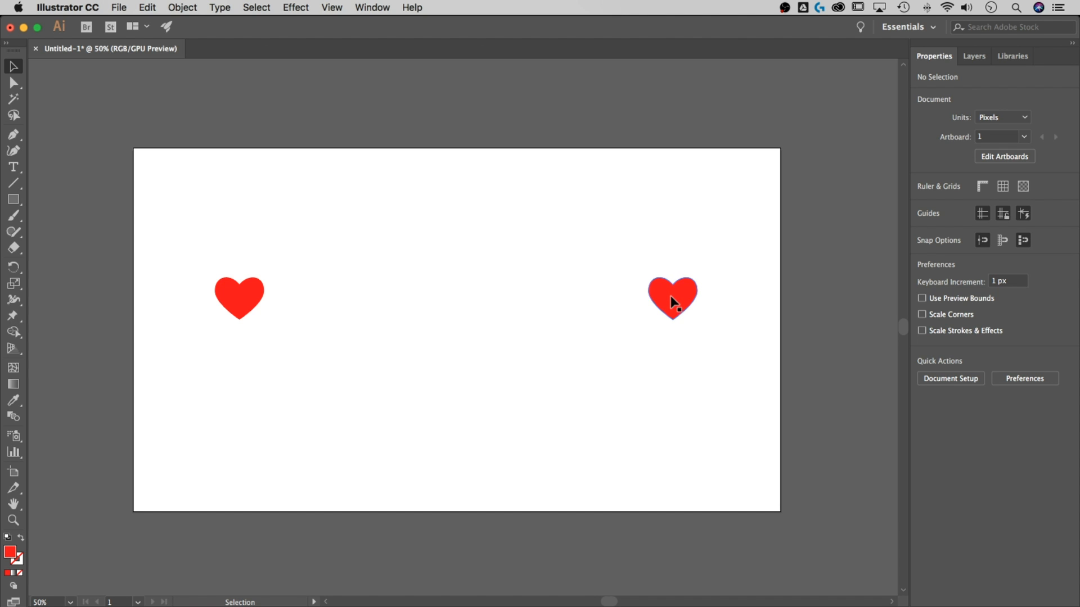
{"action": "left_click", "coordinate": [671, 298]}
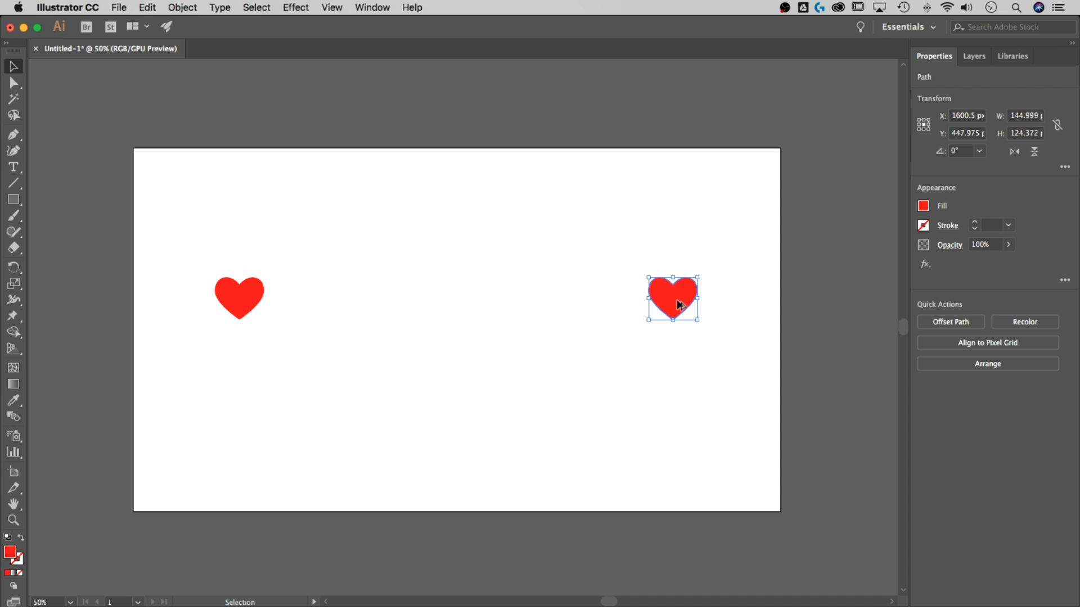
{"action": "mouse_move", "coordinate": [692, 298]}
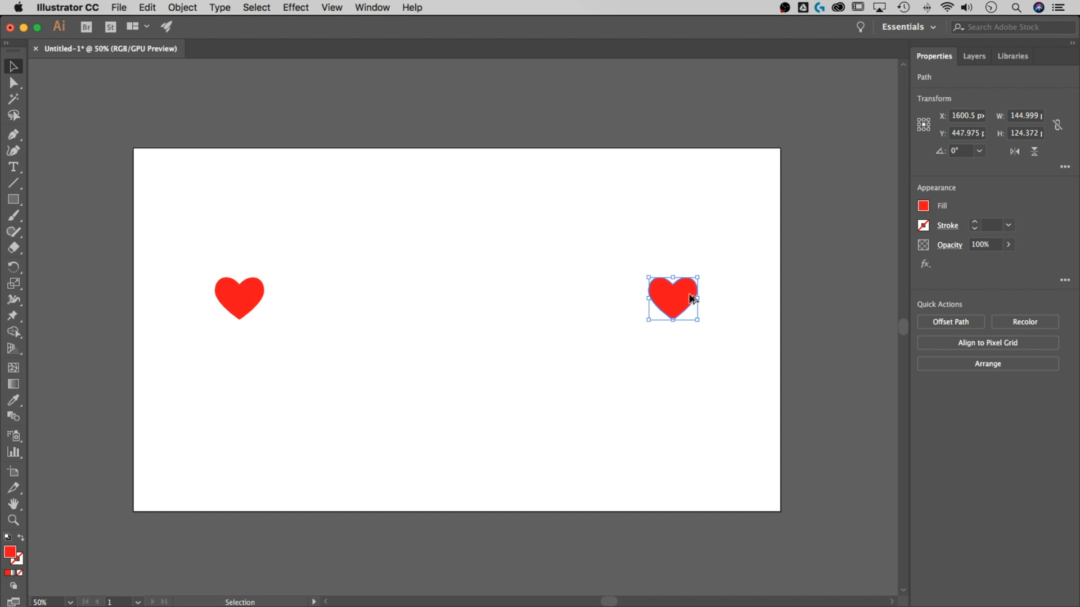
{"action": "mouse_move", "coordinate": [680, 301]}
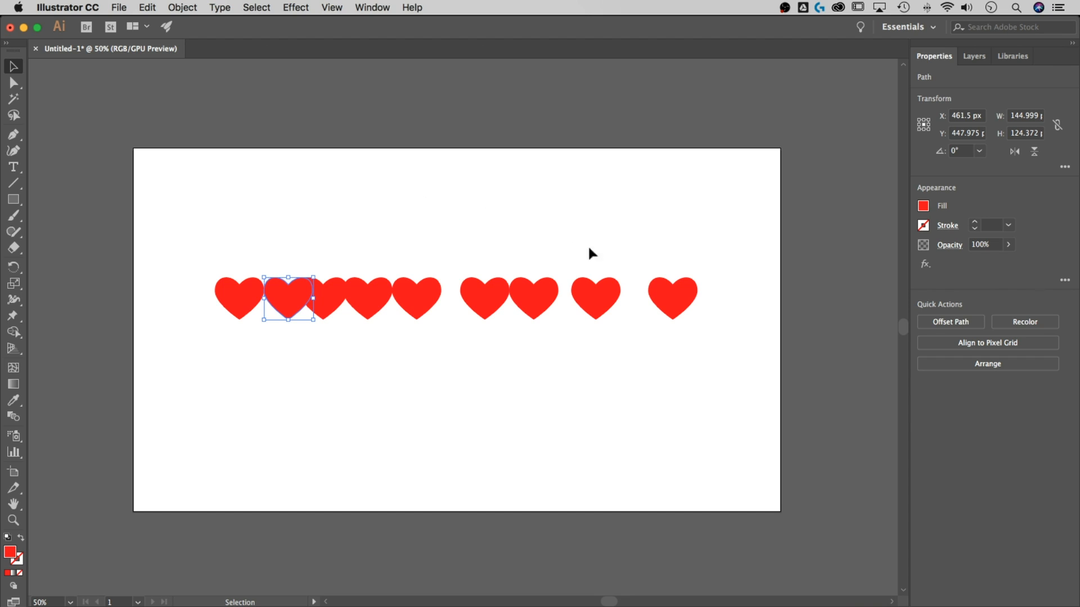
{"action": "mouse_move", "coordinate": [727, 239]}
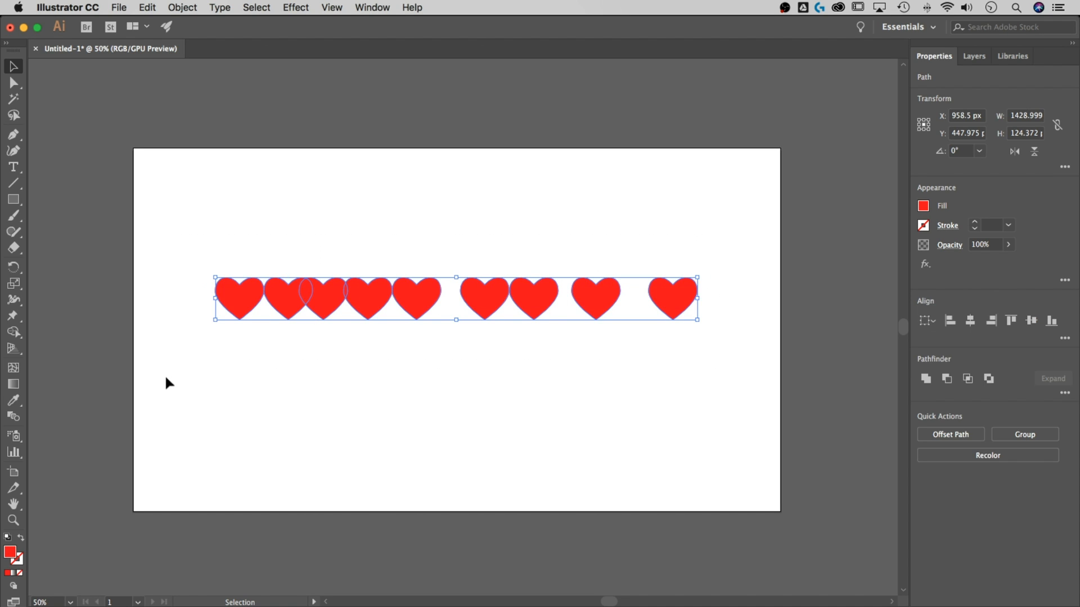
- Open the Align panel from the Window menu and choose Show Options
{"action": "left_click", "coordinate": [372, 7]}
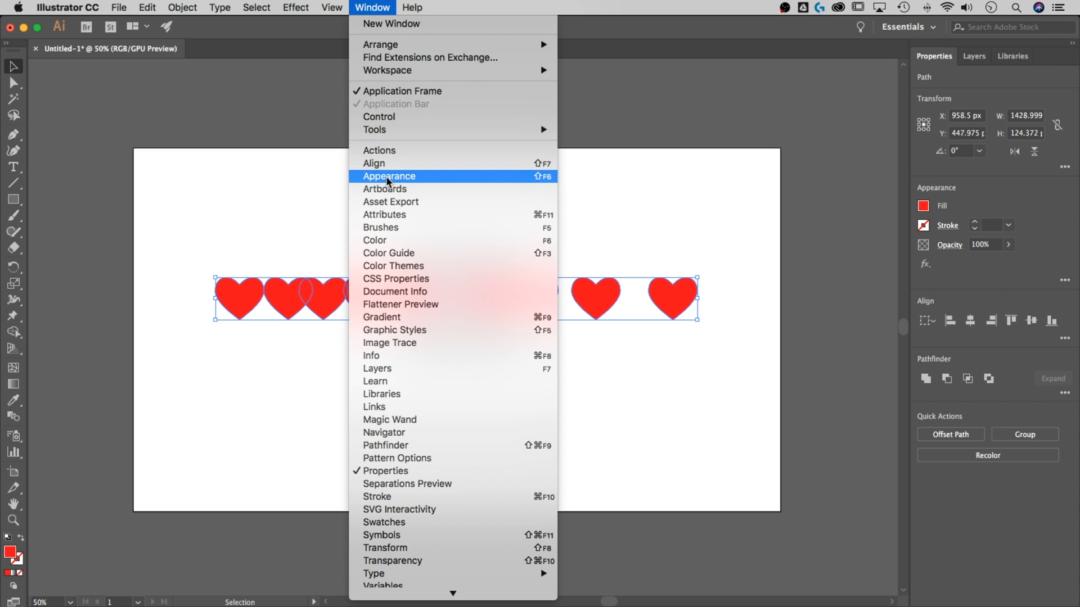
{"action": "left_click", "coordinate": [374, 163]}
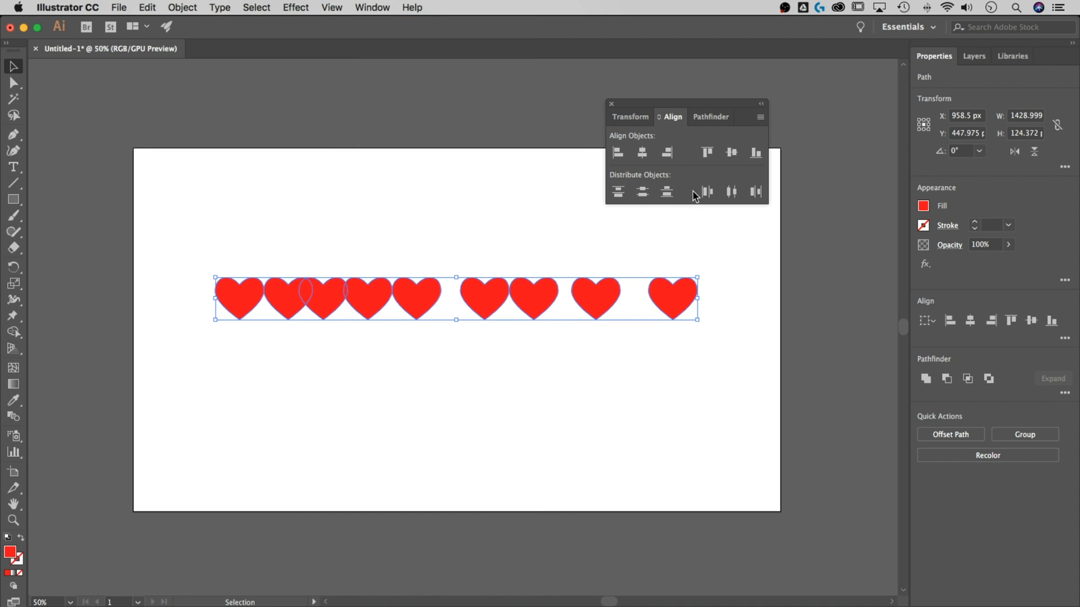
{"action": "left_click", "coordinate": [761, 116]}
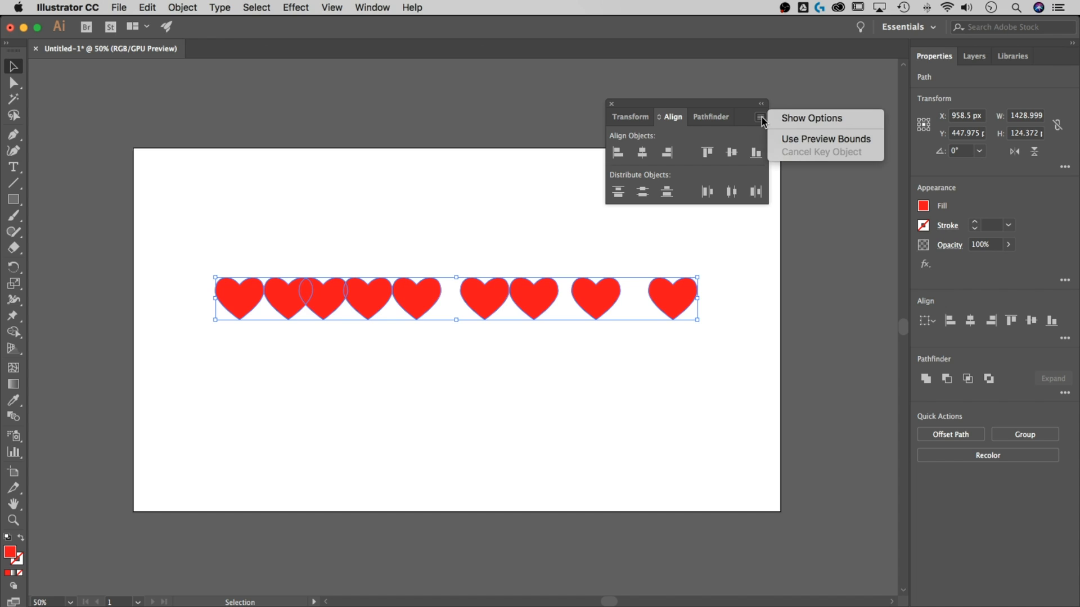
{"action": "left_click", "coordinate": [811, 117]}
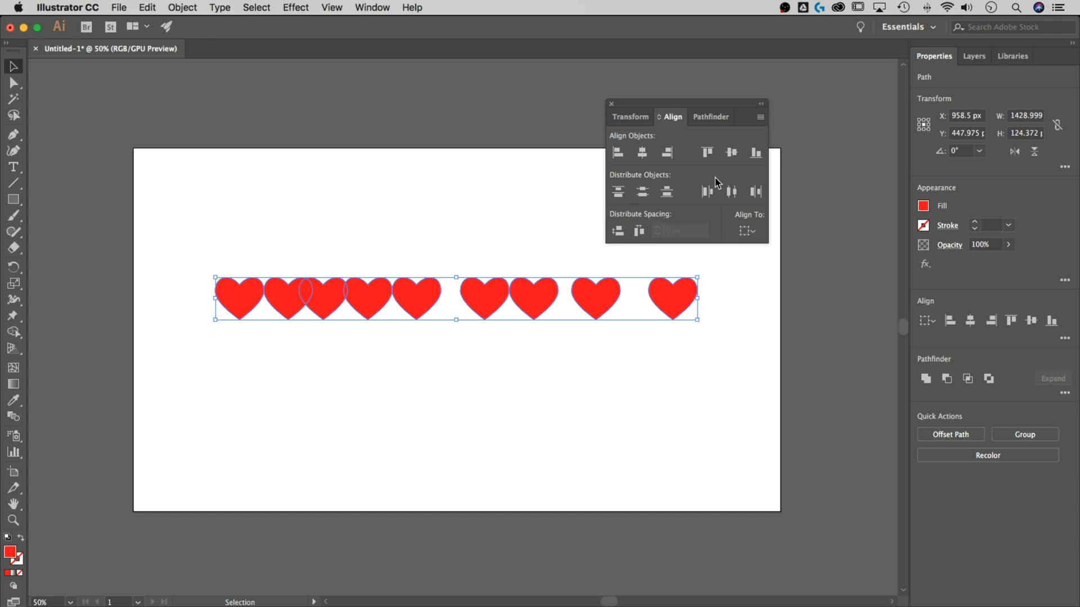
{"action": "mouse_move", "coordinate": [627, 217]}
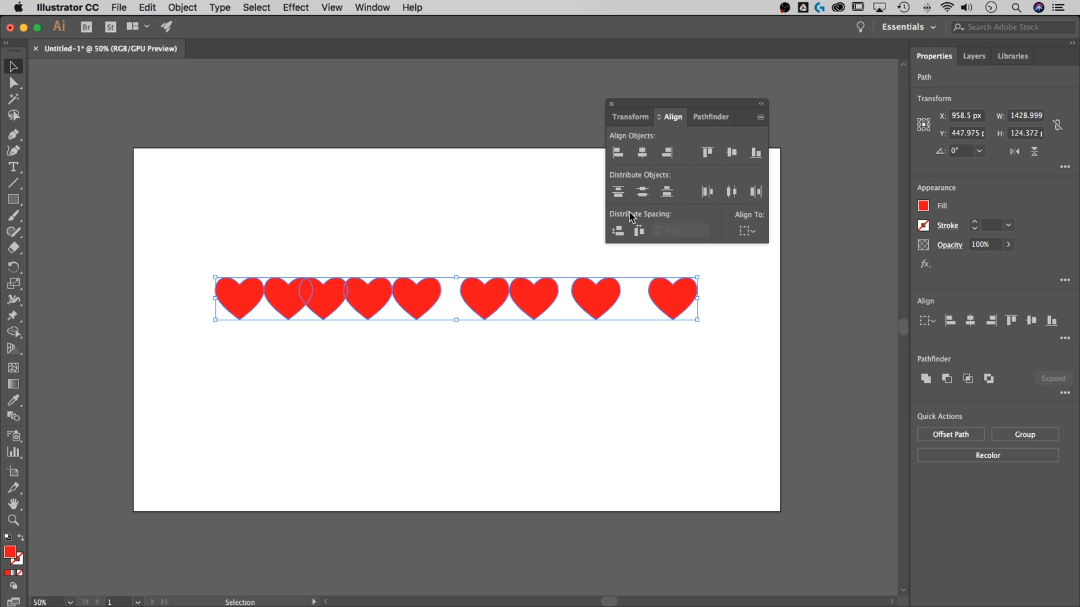
{"action": "mouse_move", "coordinate": [617, 230]}
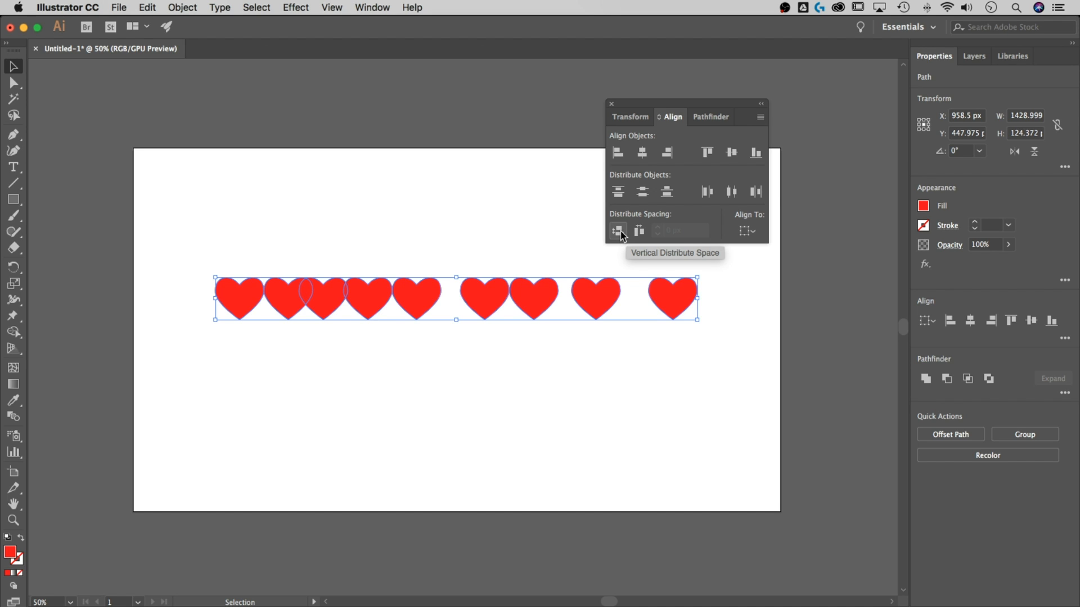
{"action": "mouse_move", "coordinate": [638, 230]}
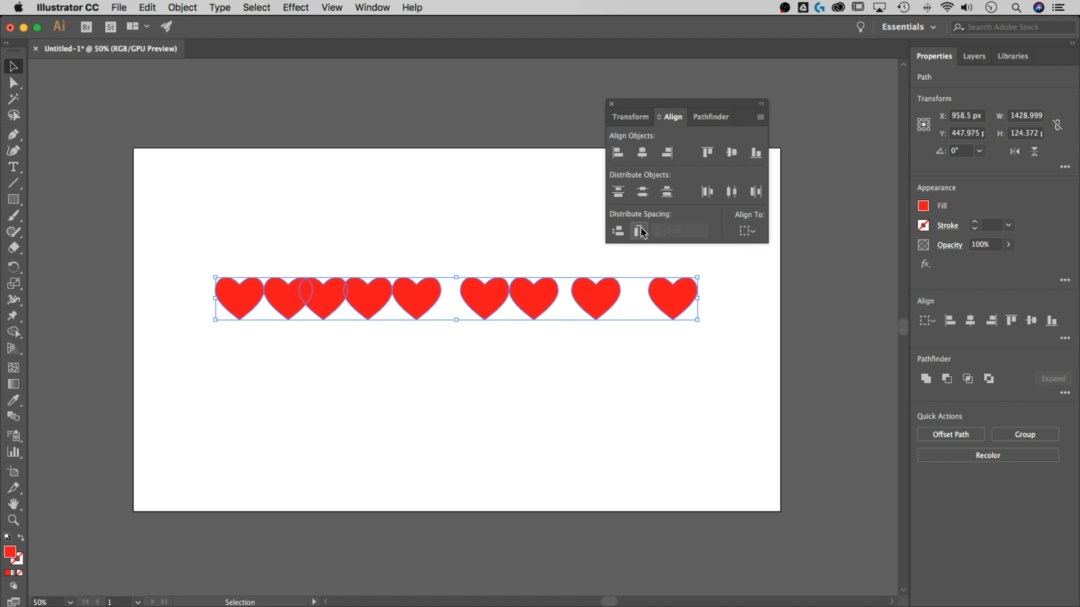
{"action": "mouse_move", "coordinate": [646, 234]}
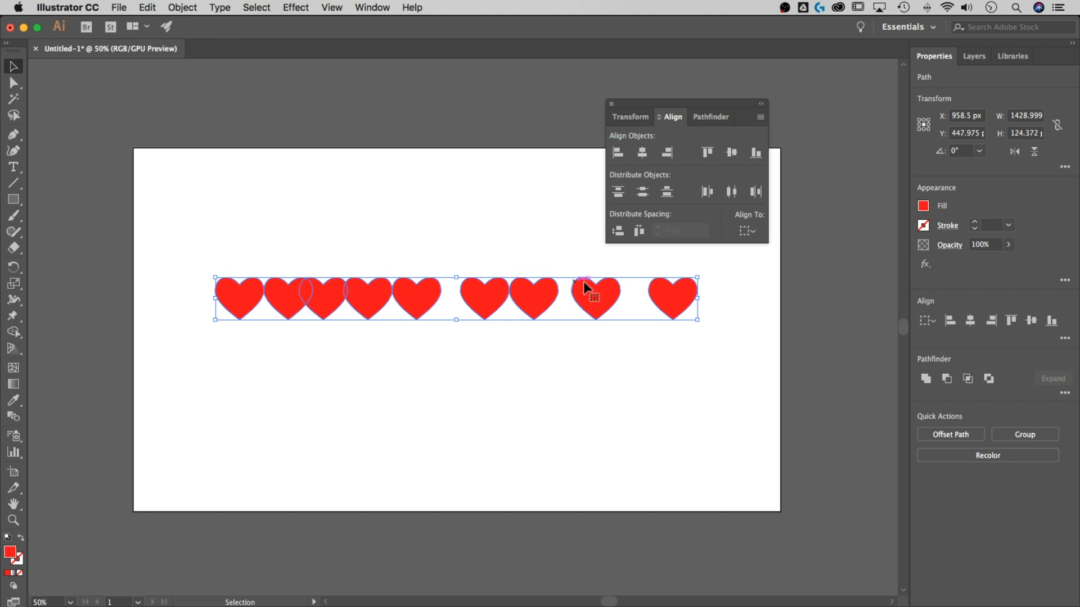
{"action": "mouse_move", "coordinate": [650, 272]}
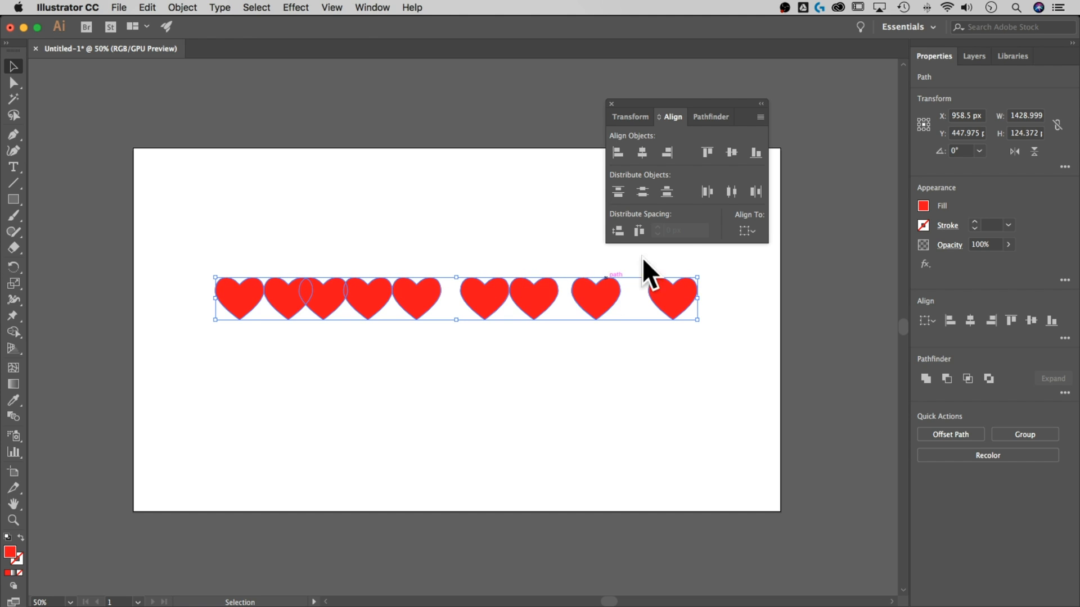
- Apply Horizontal Distribute Space to the nine selected hearts
{"action": "left_click", "coordinate": [638, 230]}
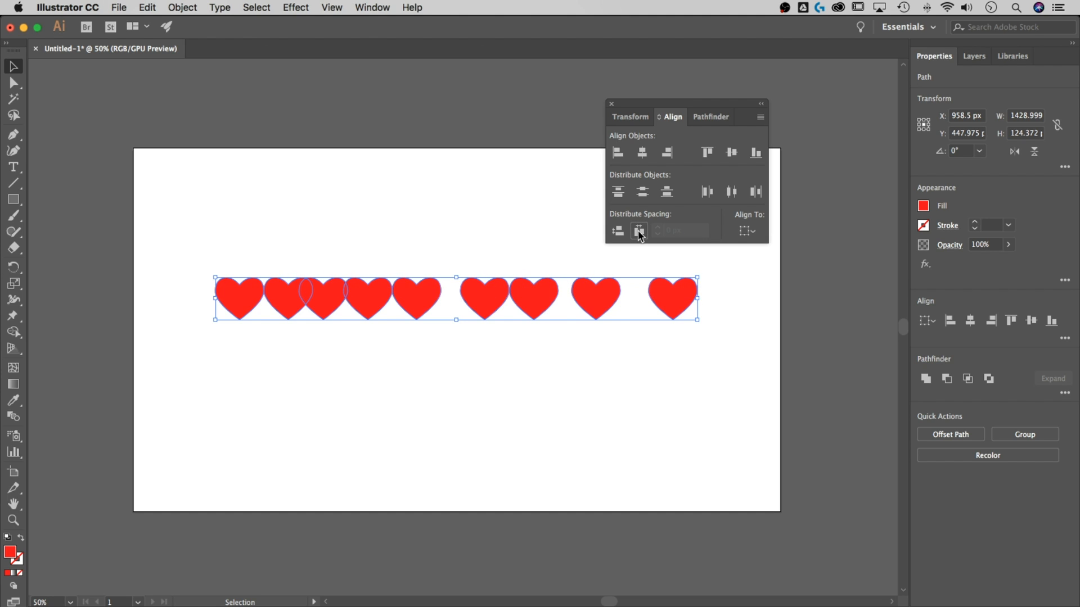
{"action": "left_click", "coordinate": [638, 230]}
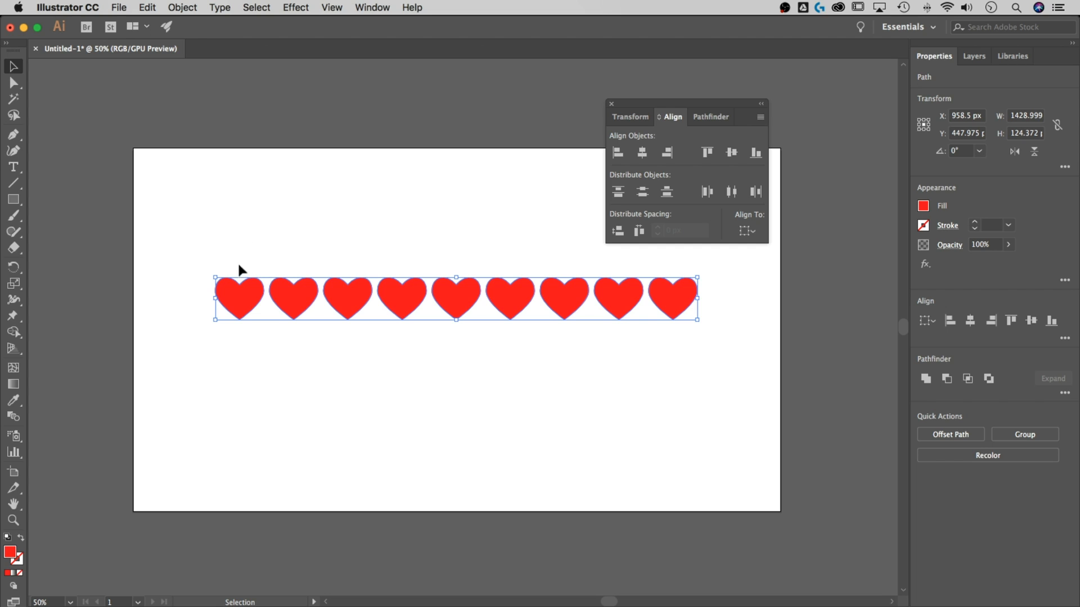
{"action": "mouse_move", "coordinate": [634, 274]}
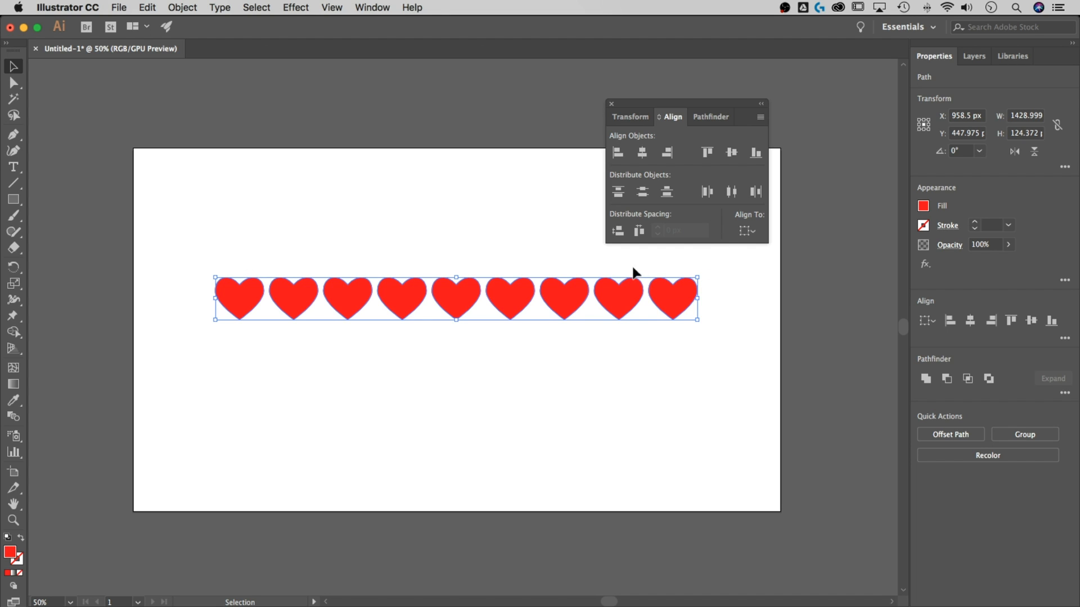
{"action": "mouse_move", "coordinate": [296, 269]}
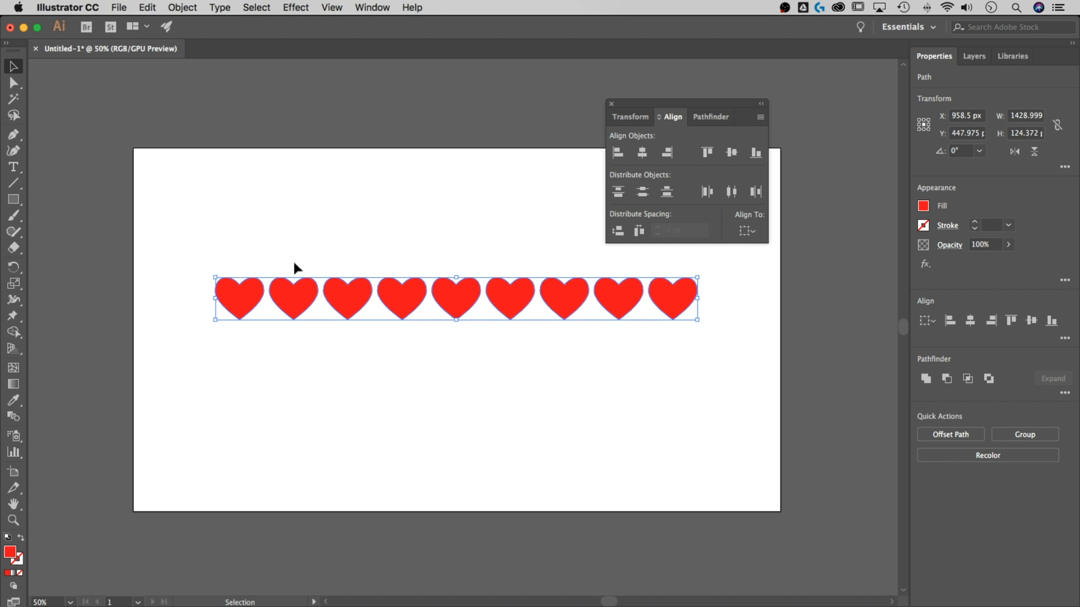
{"action": "mouse_move", "coordinate": [421, 264]}
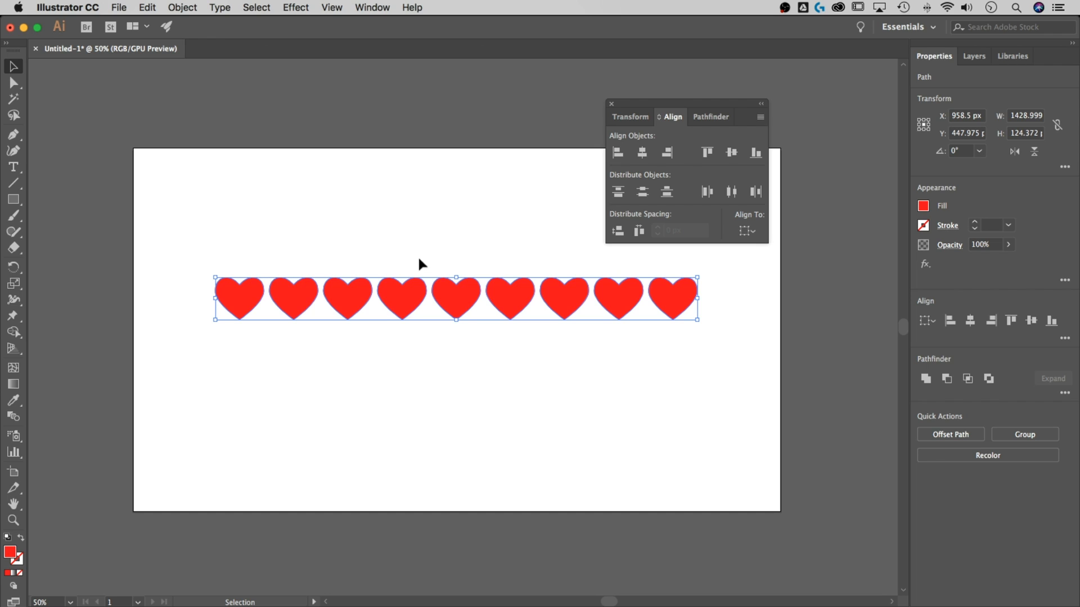
- Select all the hearts with Cmd+A and distribute them evenly down the column
{"action": "left_click", "coordinate": [688, 313]}
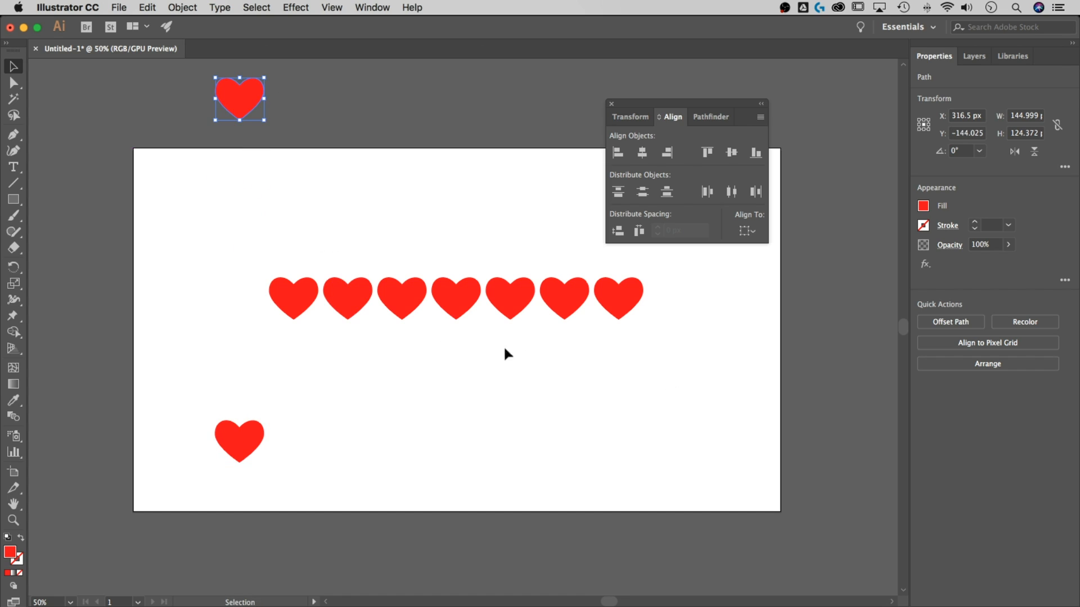
{"action": "left_click", "coordinate": [454, 298]}
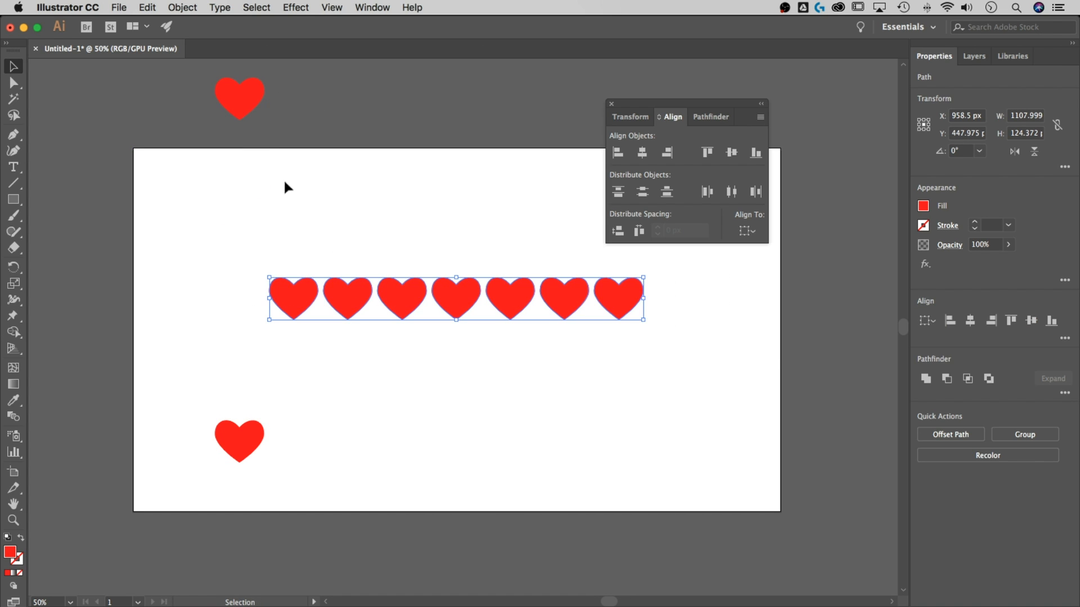
{"action": "left_click", "coordinate": [240, 98]}
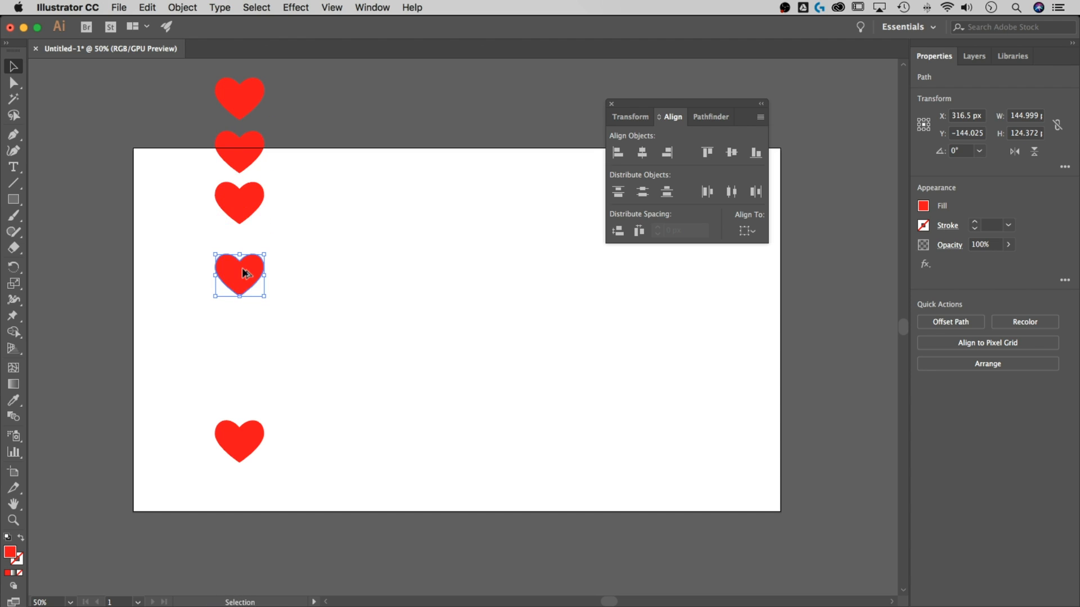
{"action": "key", "text": "cmd+a"}
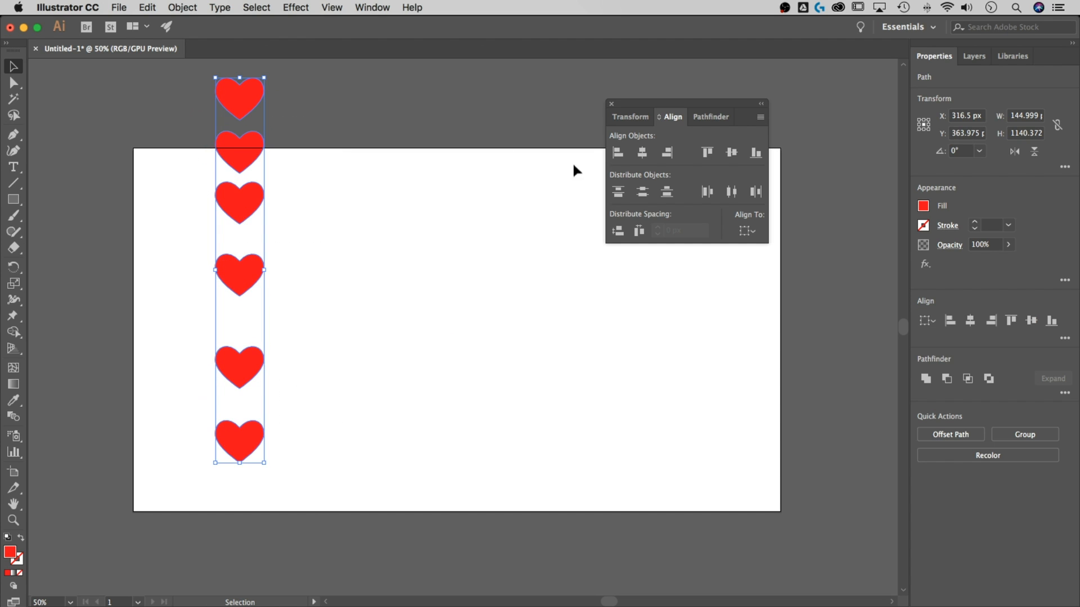
{"action": "left_click", "coordinate": [337, 223]}
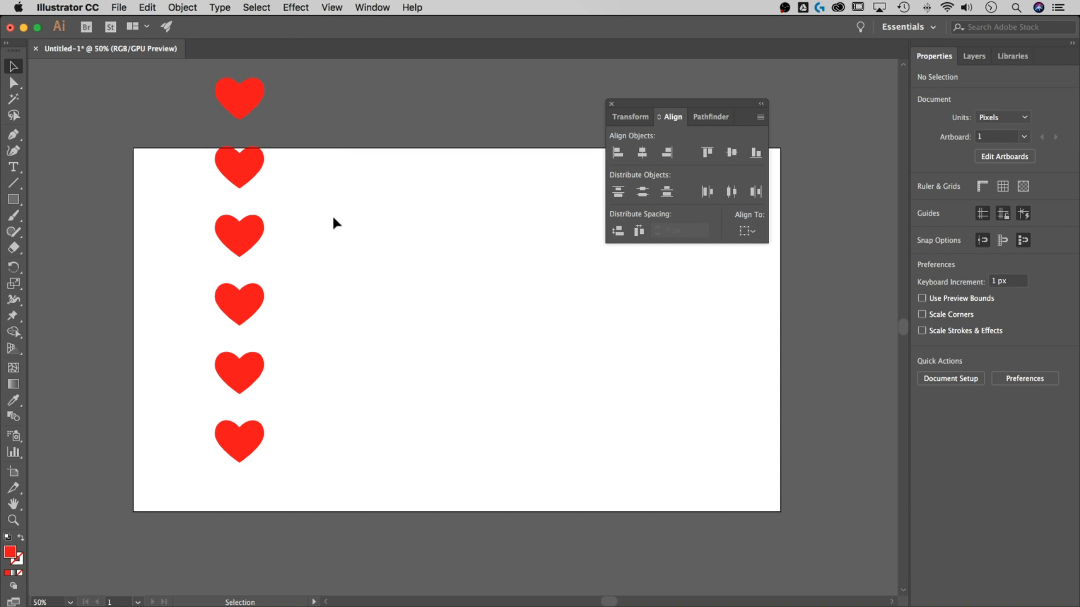
{"action": "mouse_move", "coordinate": [298, 301]}
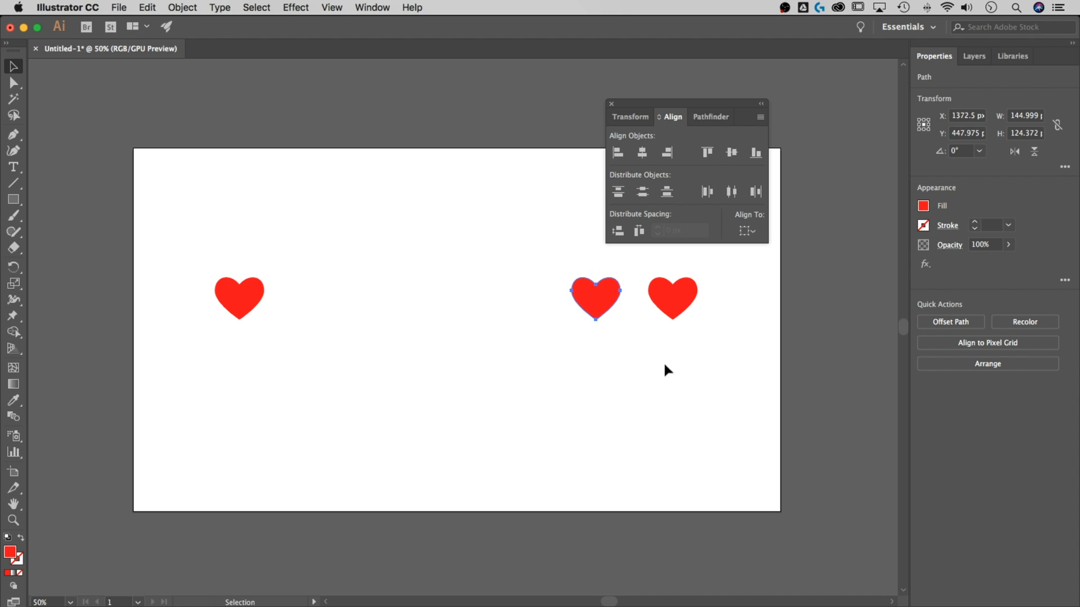
- Select a heart on the canvas while arranging the row of eight
{"action": "left_click", "coordinate": [595, 298]}
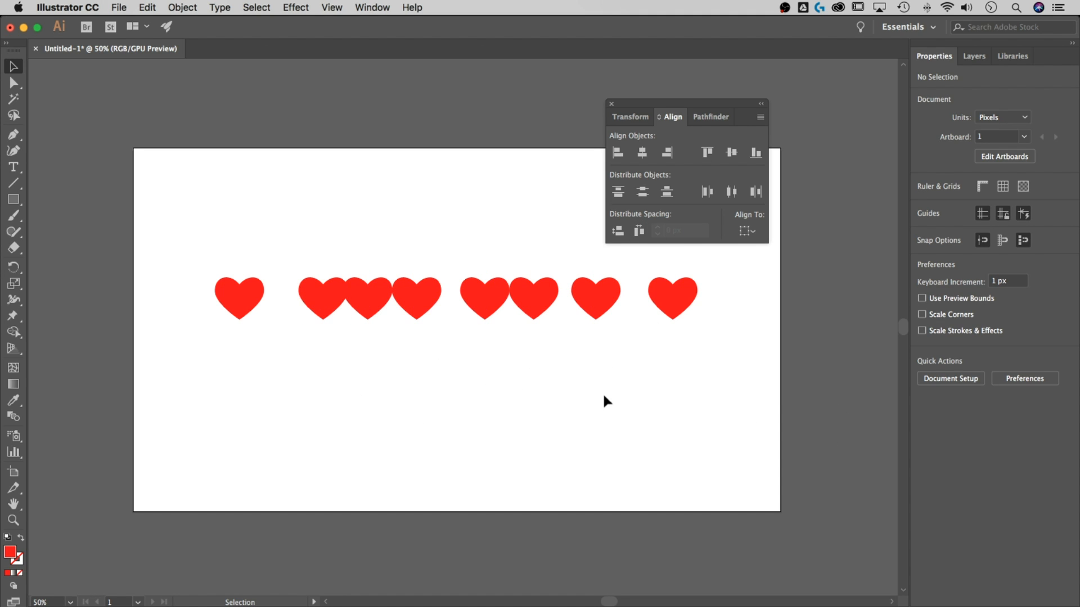
{"action": "mouse_move", "coordinate": [715, 376]}
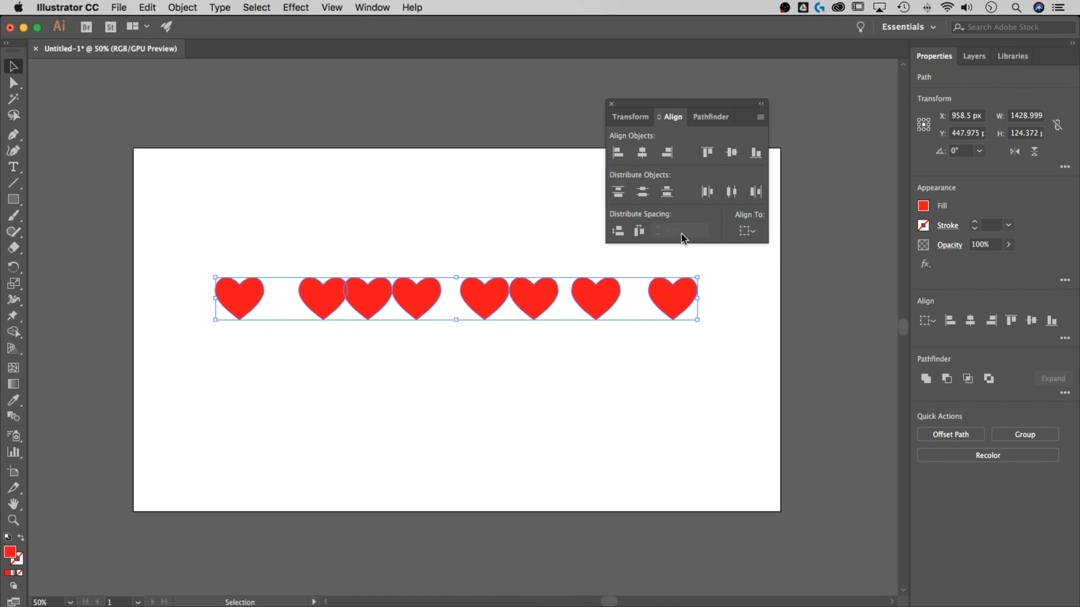
{"action": "mouse_move", "coordinate": [682, 232]}
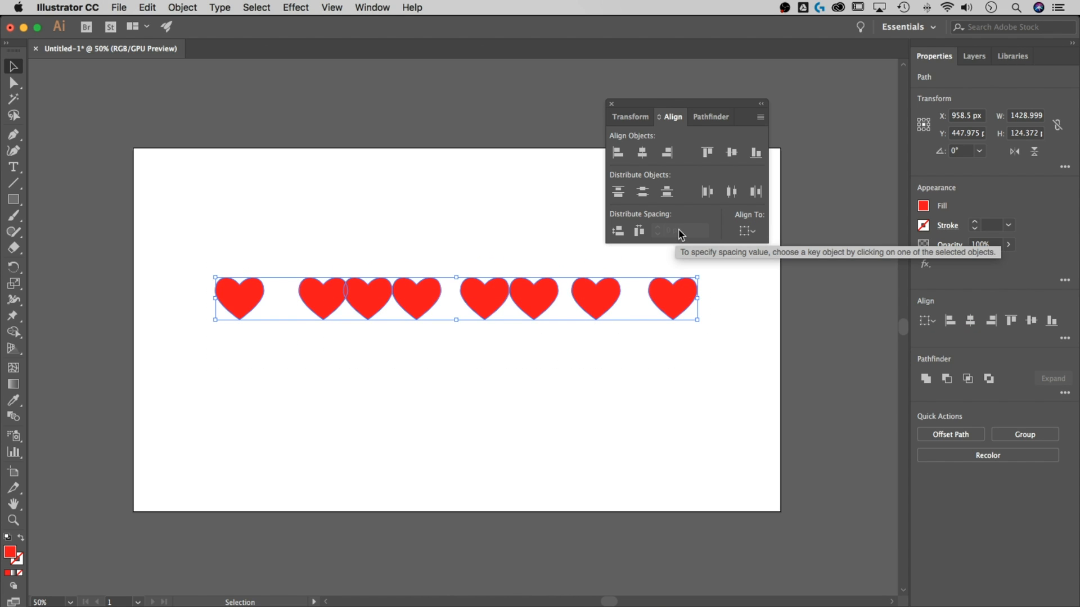
{"action": "mouse_move", "coordinate": [684, 237]}
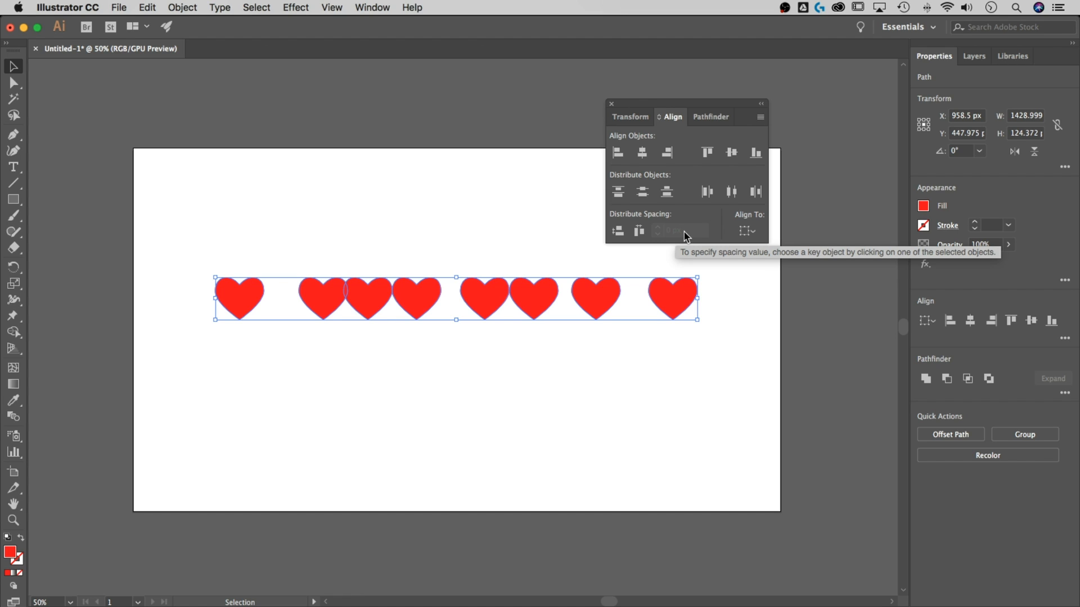
{"action": "mouse_move", "coordinate": [743, 230]}
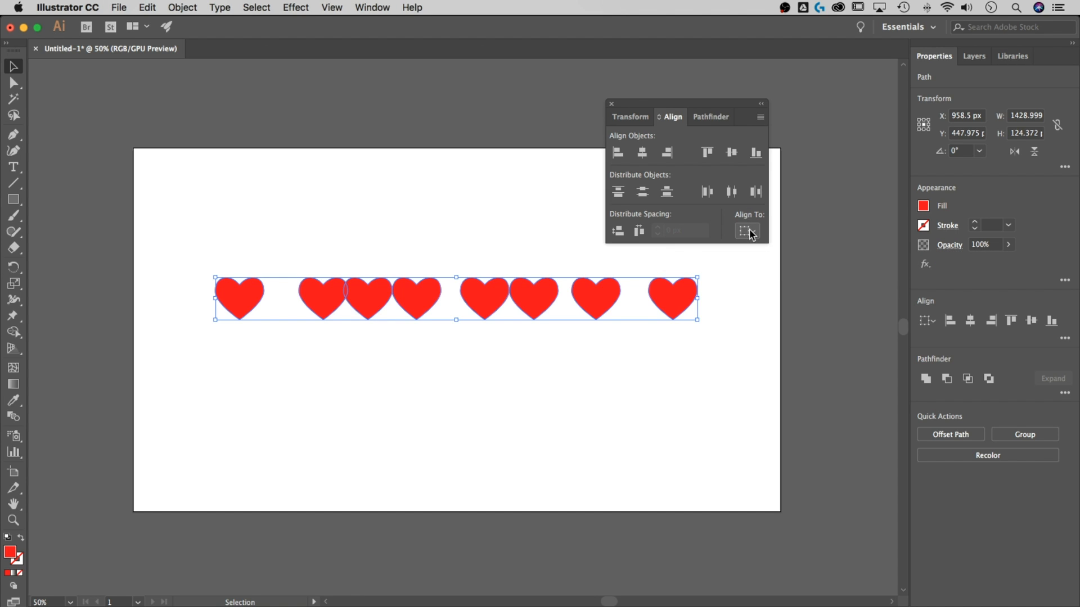
- Set the Align panel's Align To option to Align to Key Object
{"action": "left_click", "coordinate": [746, 231]}
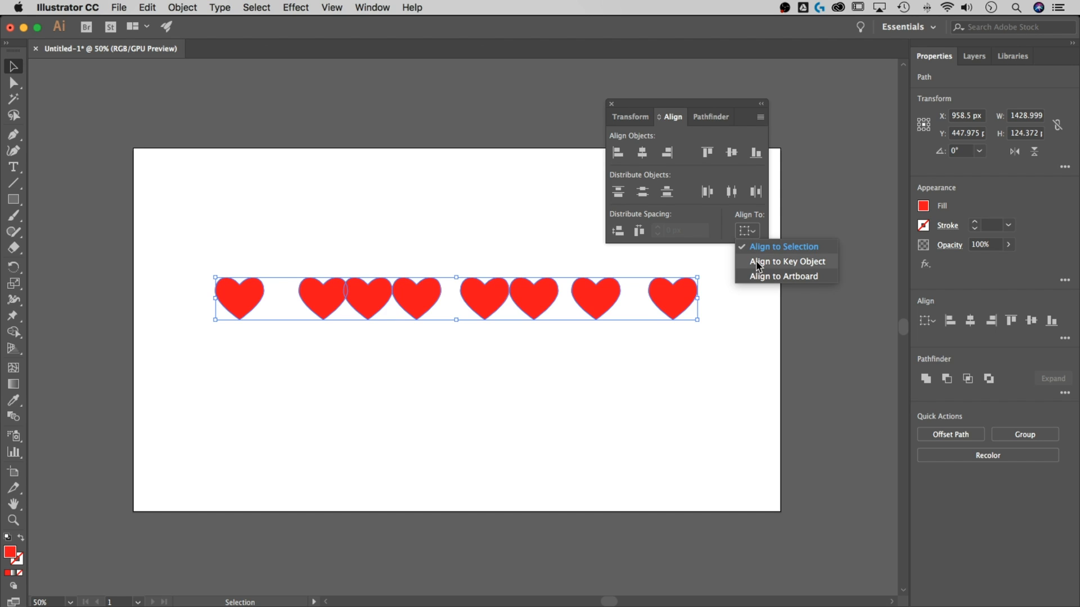
{"action": "left_click", "coordinate": [788, 261]}
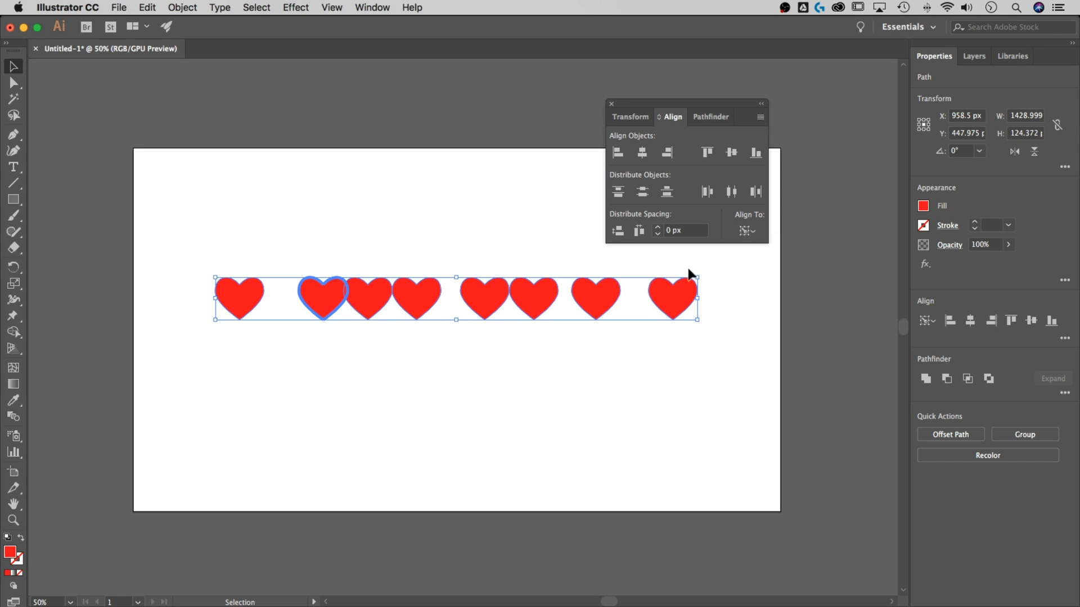
{"action": "mouse_move", "coordinate": [324, 300]}
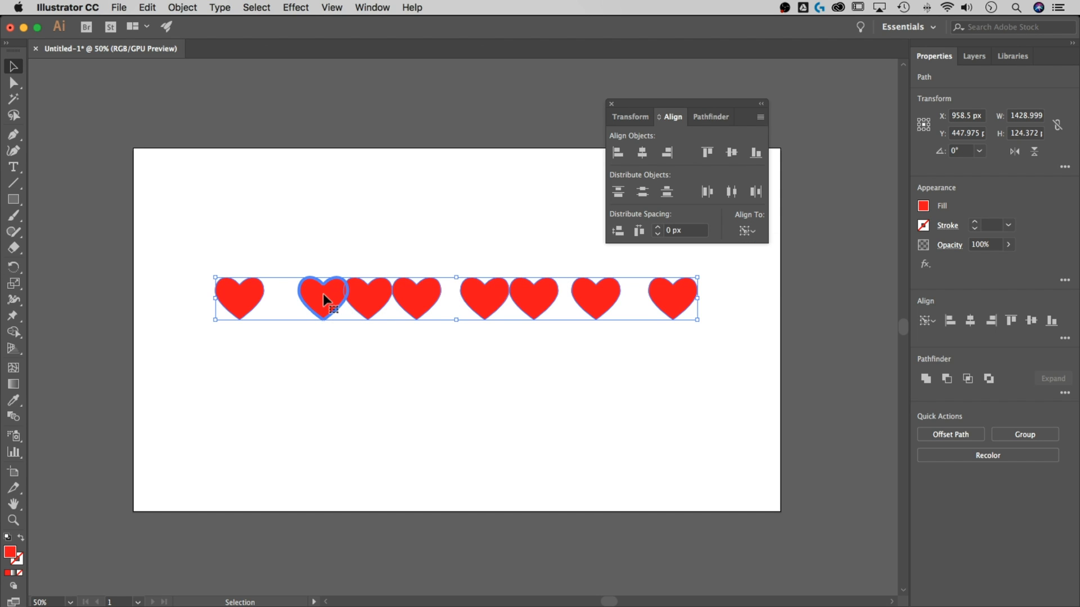
{"action": "mouse_move", "coordinate": [485, 288]}
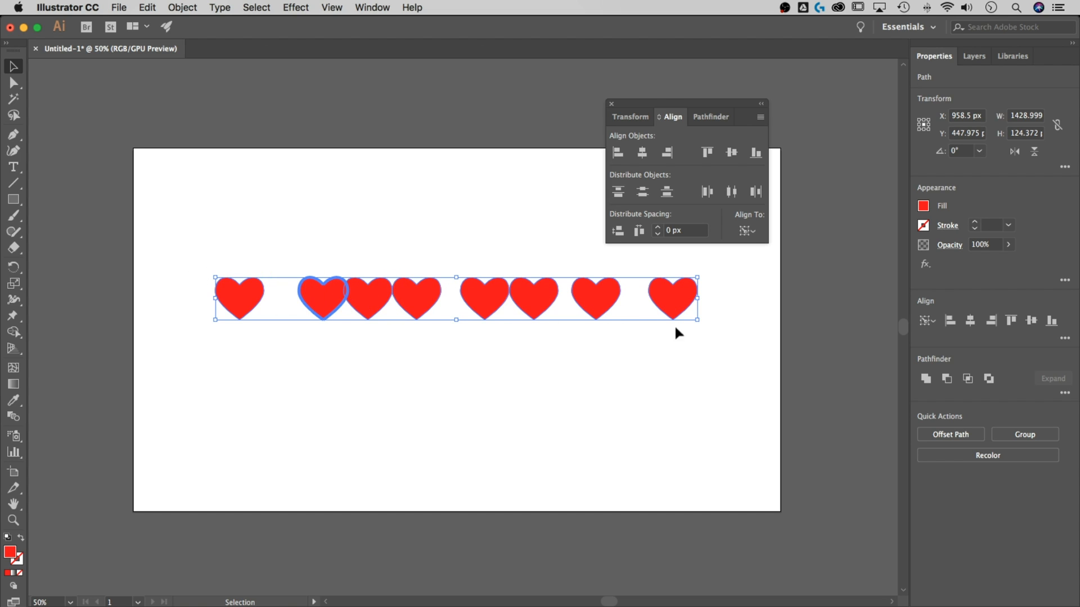
{"action": "mouse_move", "coordinate": [248, 300]}
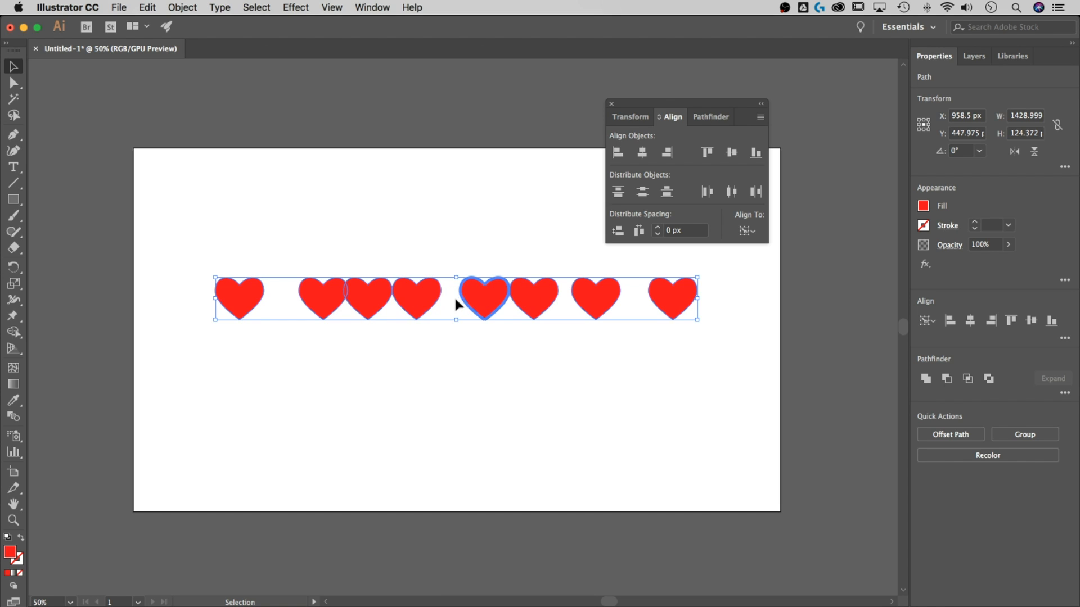
{"action": "mouse_move", "coordinate": [469, 286]}
{"action": "type", "text": "20"}
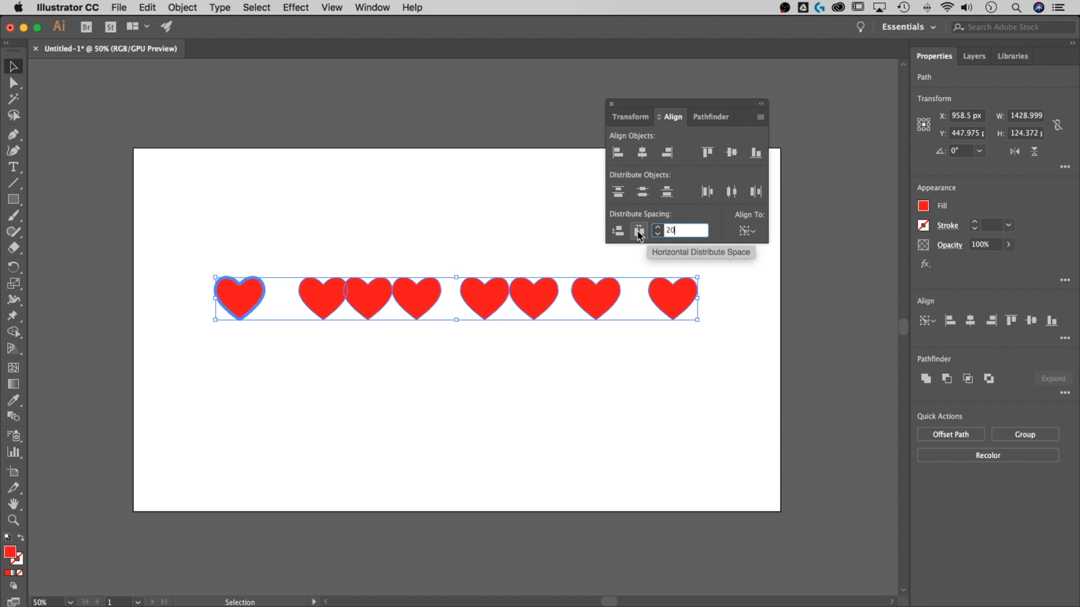
- Apply Horizontal Distribute Space with 20 px gaps, then again with 50 px
{"action": "left_click", "coordinate": [637, 231]}
{"action": "type", "text": "50"}
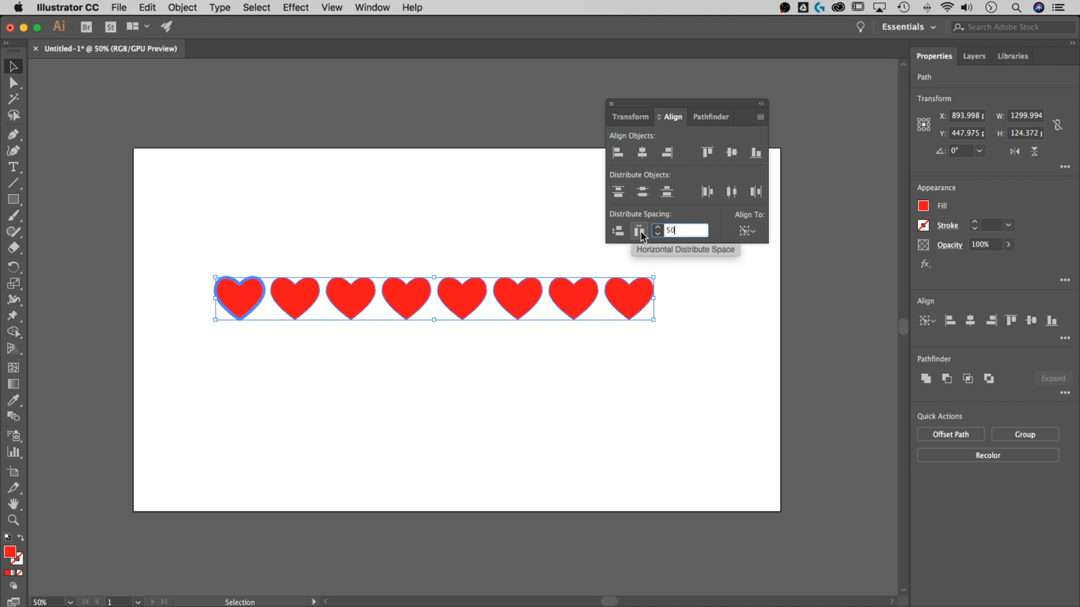
{"action": "left_click", "coordinate": [639, 230]}
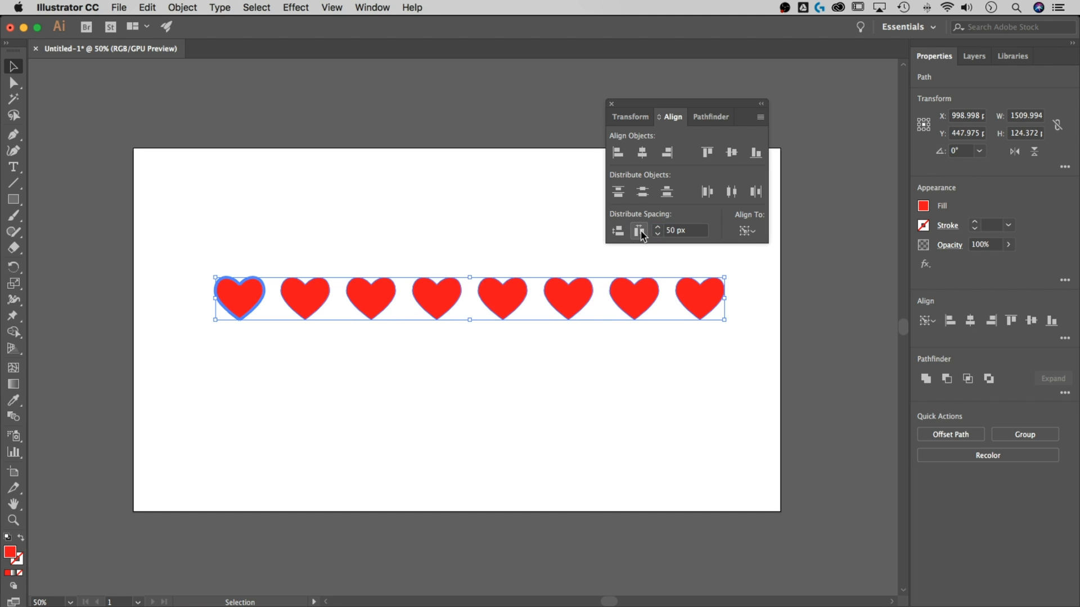
{"action": "mouse_move", "coordinate": [575, 264]}
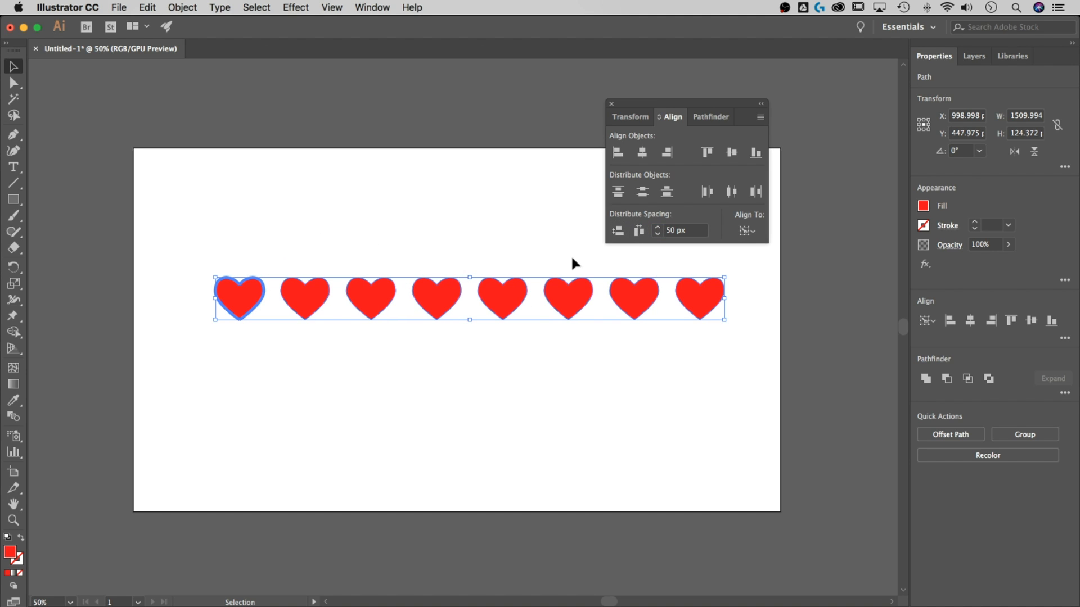
{"action": "mouse_move", "coordinate": [639, 251]}
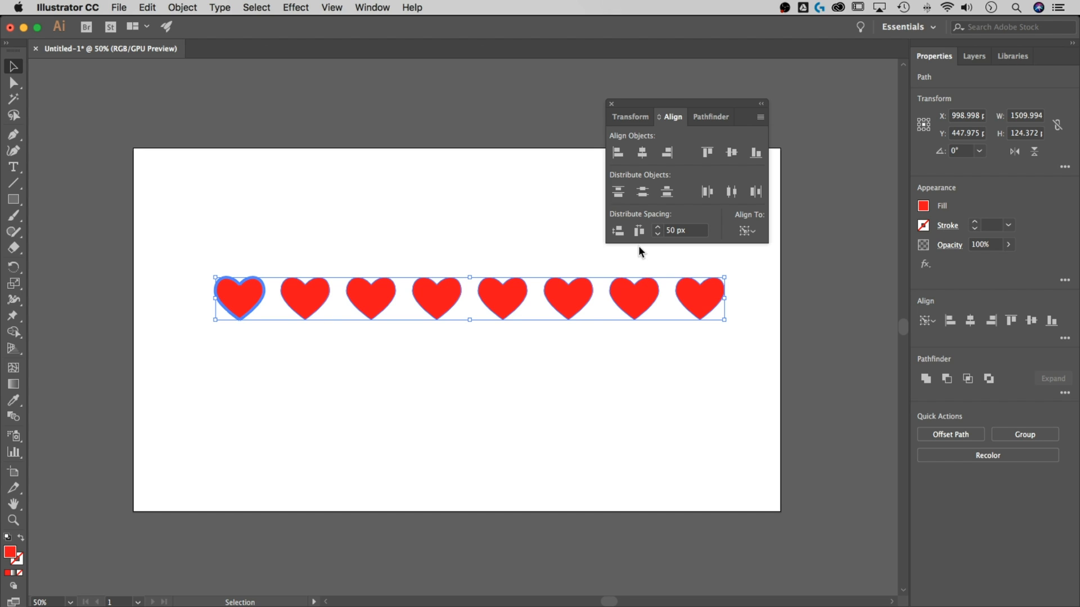
{"action": "mouse_move", "coordinate": [305, 292]}
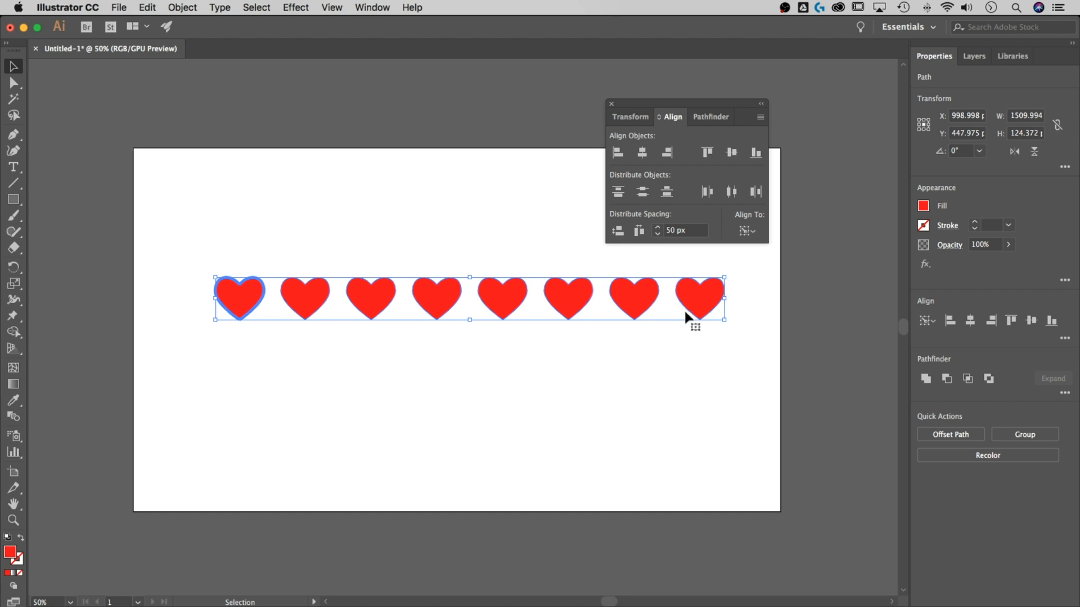
- Distribute the hearts with 100 px gaps, keeping the rightmost heart fixed as key object
{"action": "left_click", "coordinate": [638, 231]}
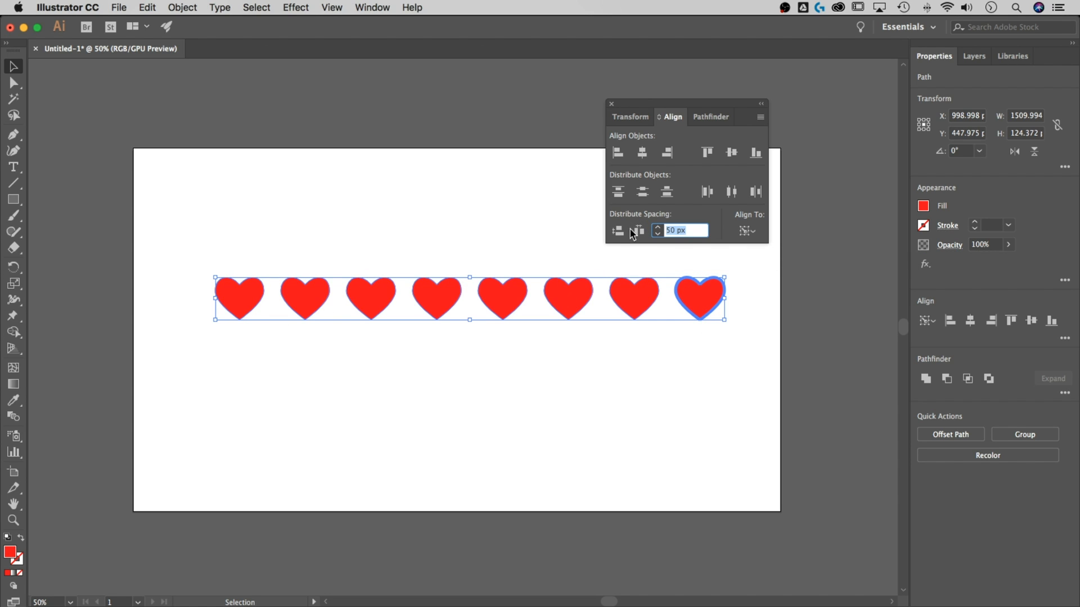
{"action": "left_click", "coordinate": [638, 230]}
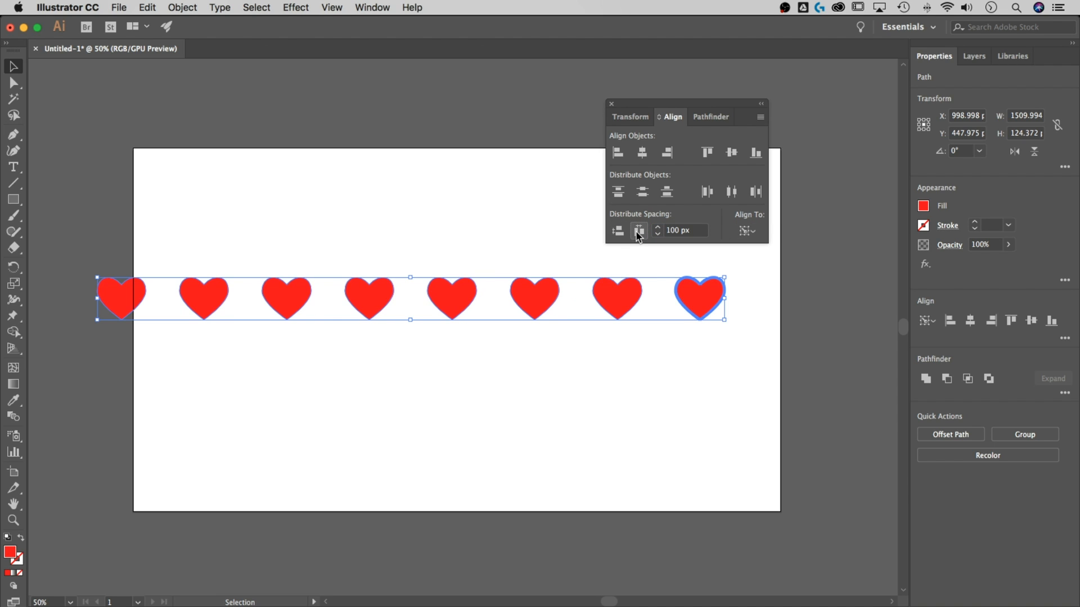
{"action": "left_click", "coordinate": [617, 230]}
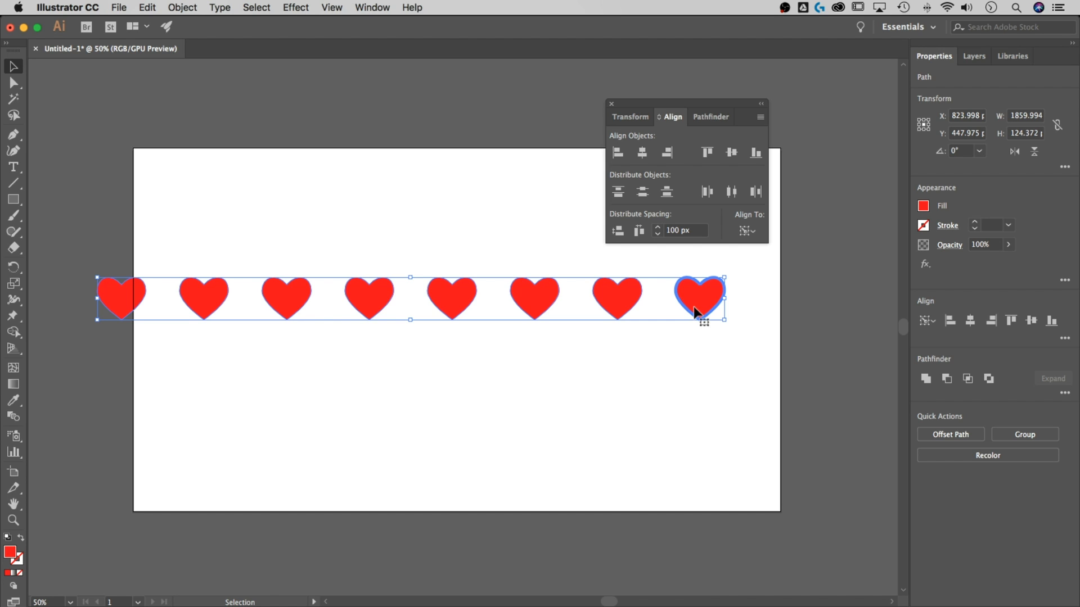
{"action": "mouse_move", "coordinate": [777, 311]}
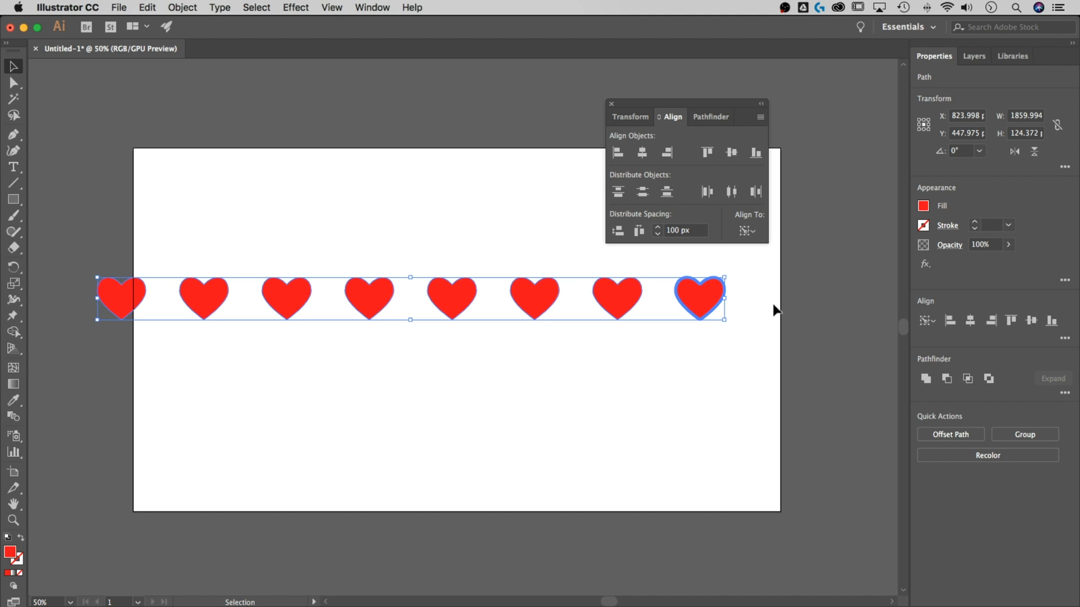
{"action": "mouse_move", "coordinate": [702, 234]}
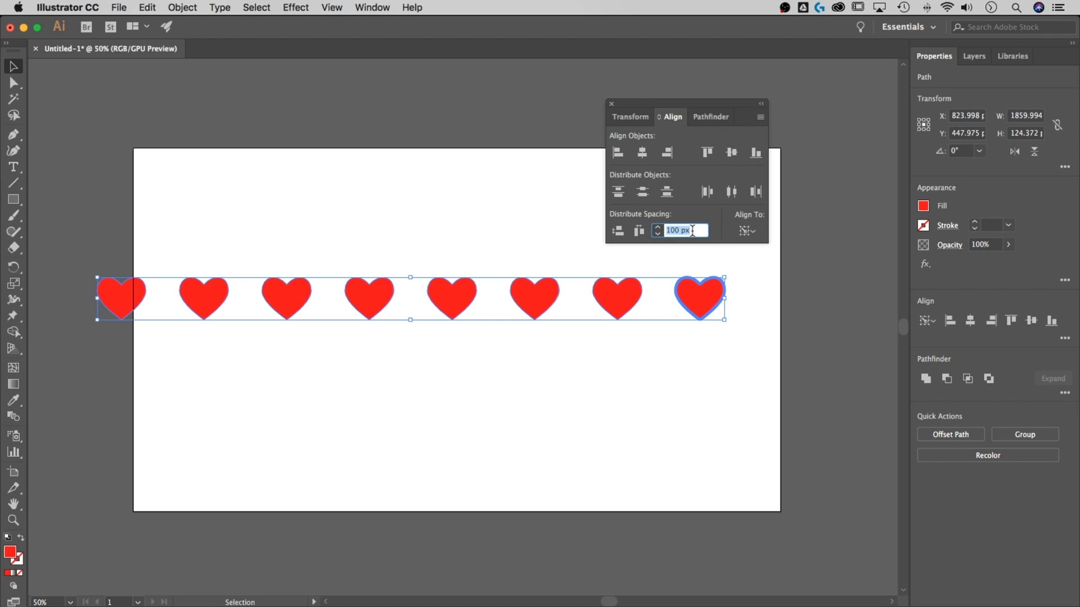
{"action": "mouse_move", "coordinate": [638, 246]}
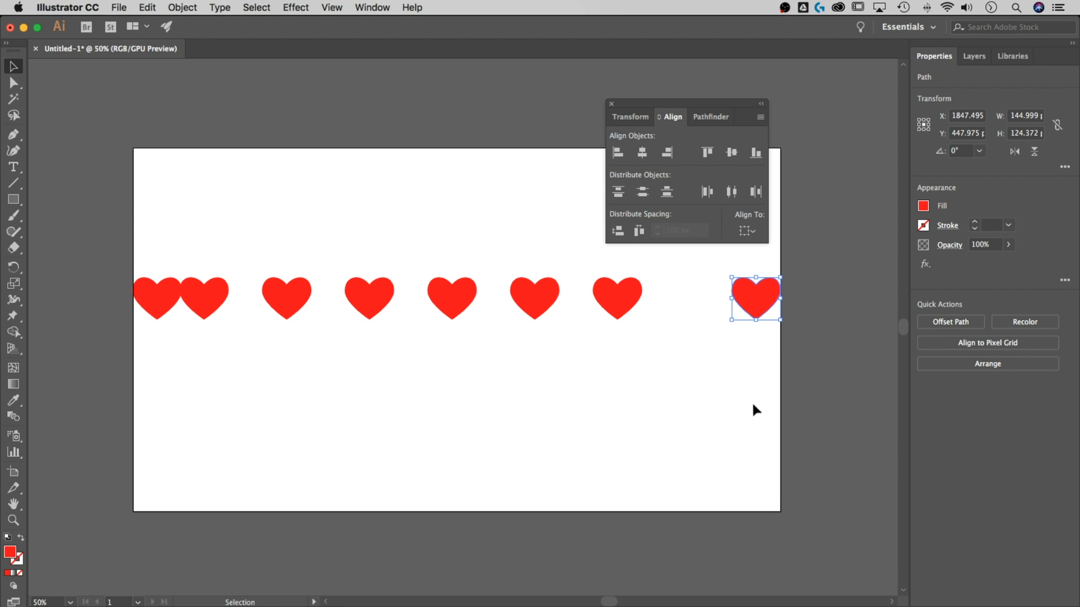
{"action": "mouse_move", "coordinate": [782, 313]}
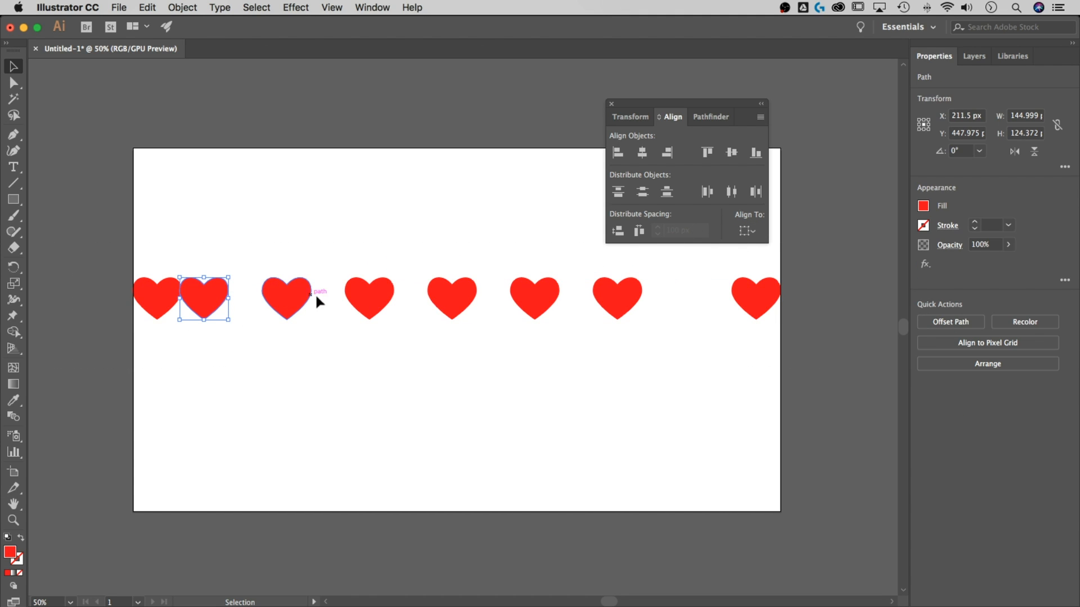
- Press Delete, apply Horizontal Distribute Center to the hearts, then deselect them
{"action": "key", "text": "Delete"}
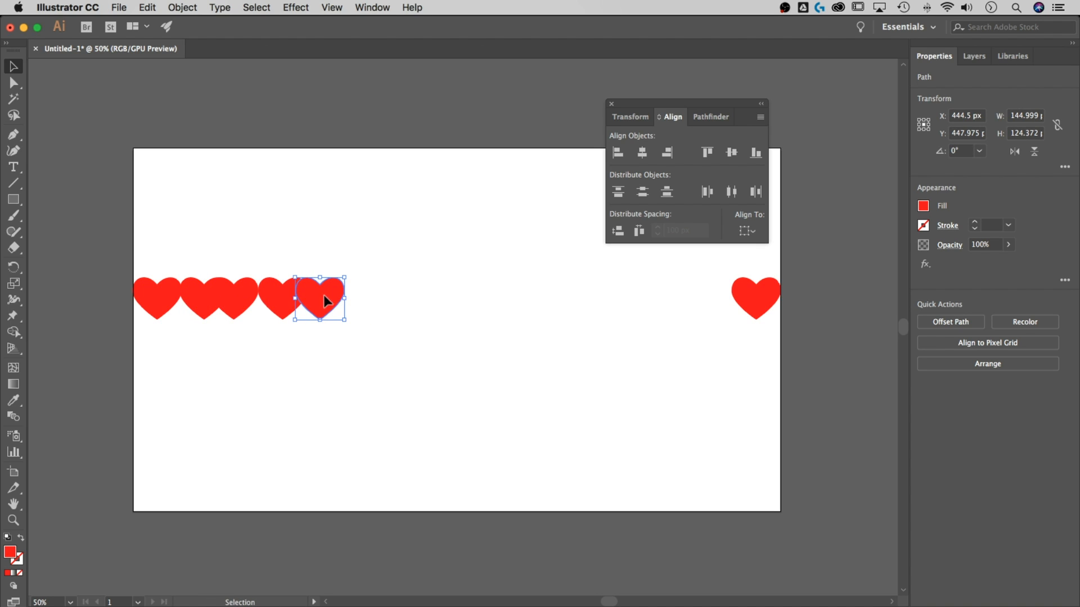
{"action": "left_click", "coordinate": [299, 372]}
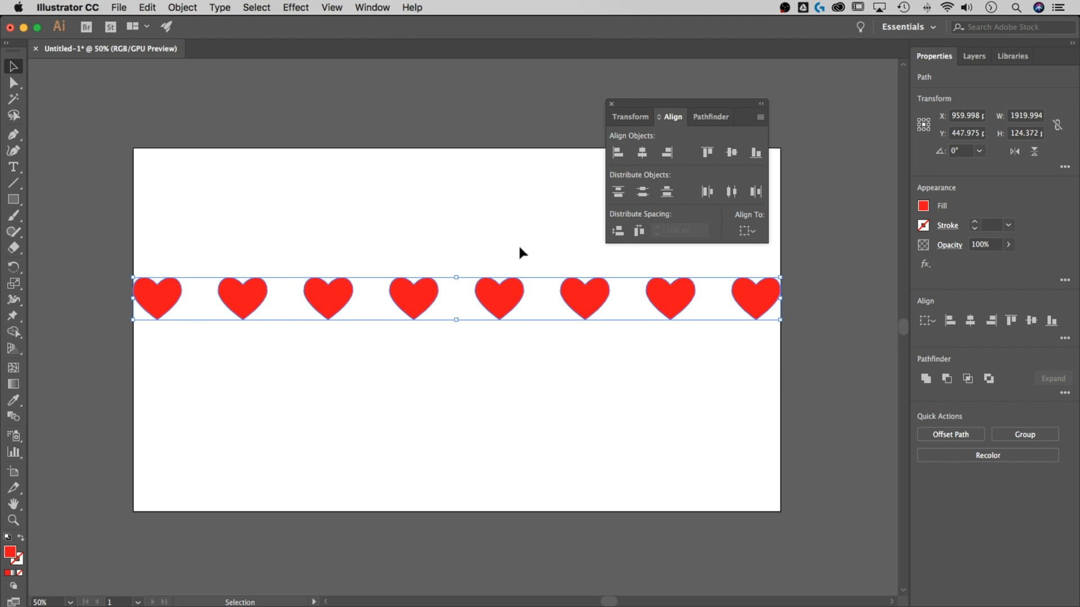
{"action": "left_click", "coordinate": [497, 245]}
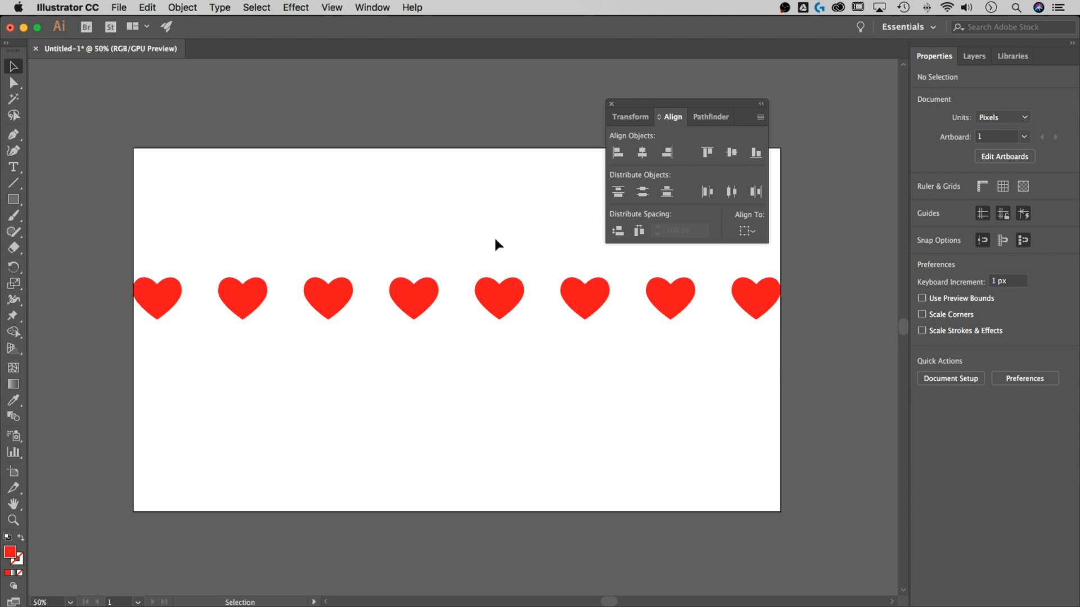